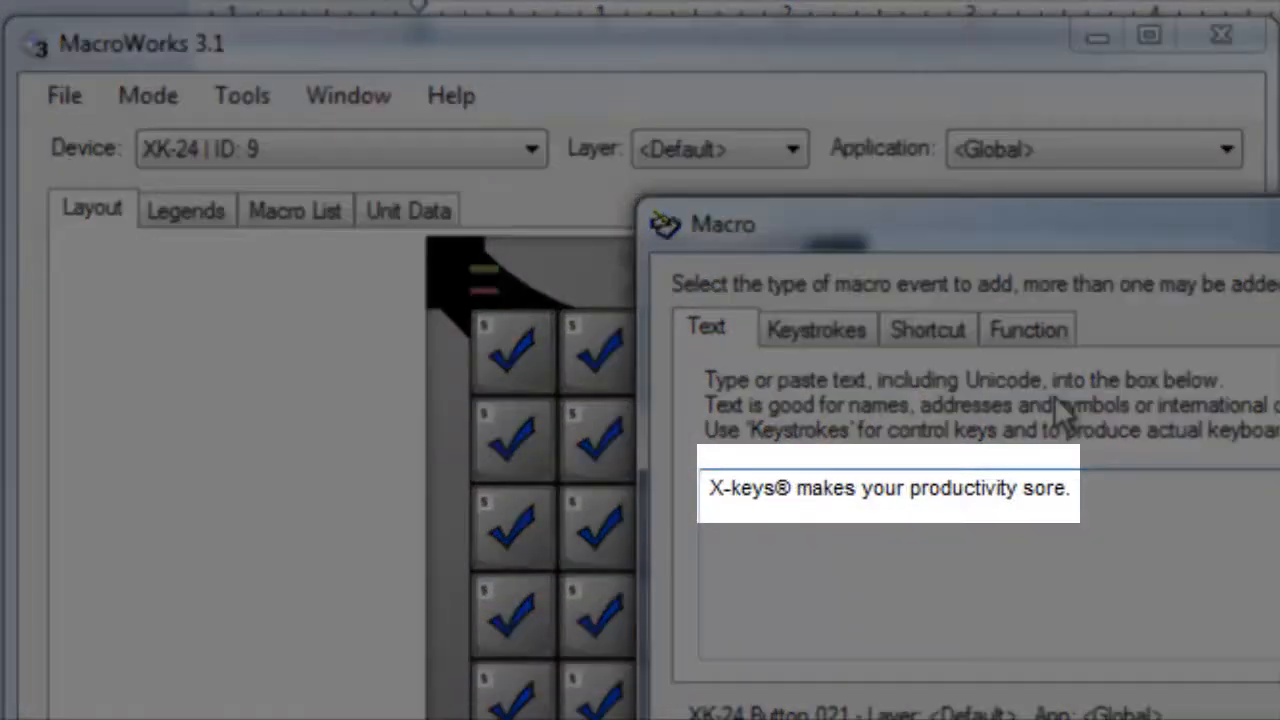
mouse_move(1063, 610)
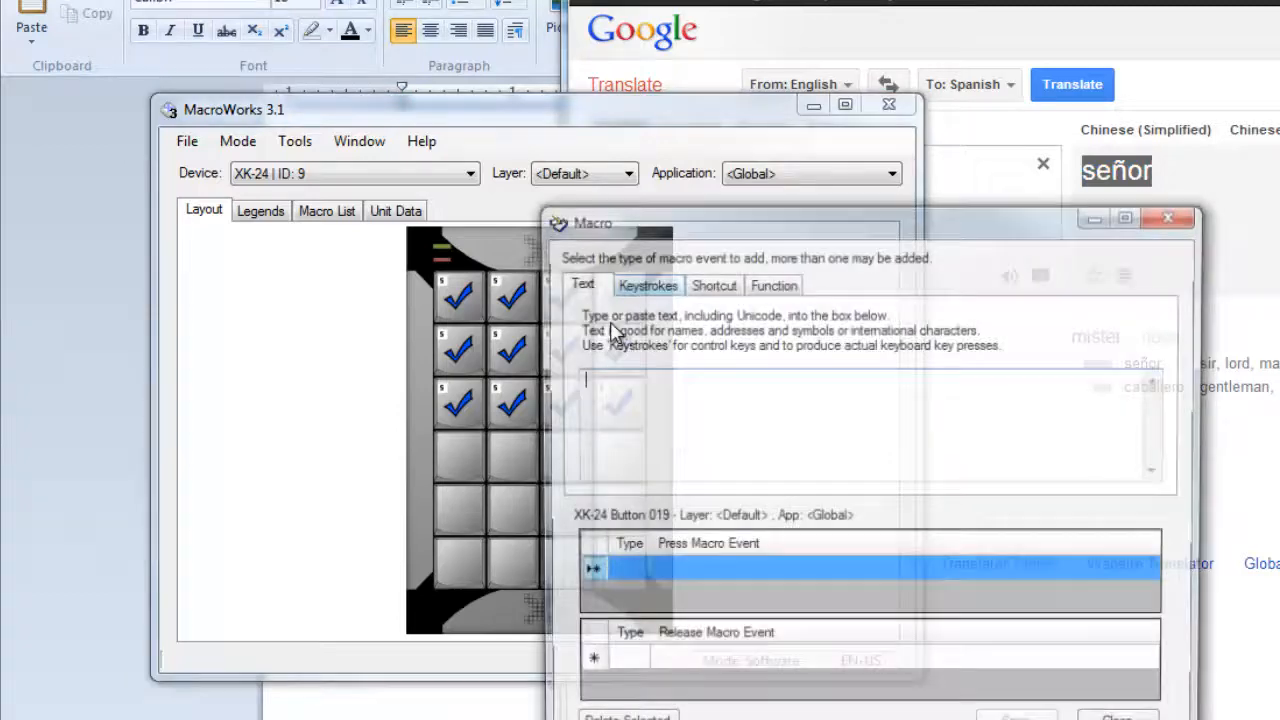
Paste the clipboard text into the macro's Text box.
right_click(690, 400)
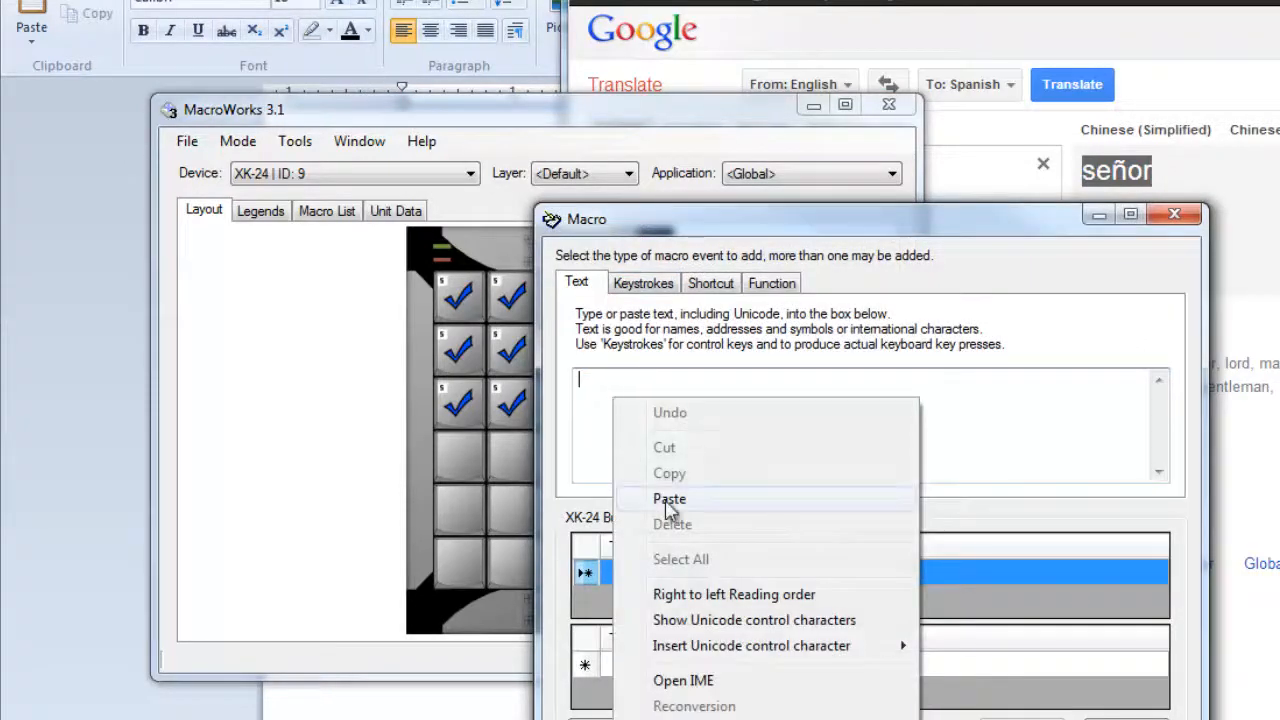
click(670, 498)
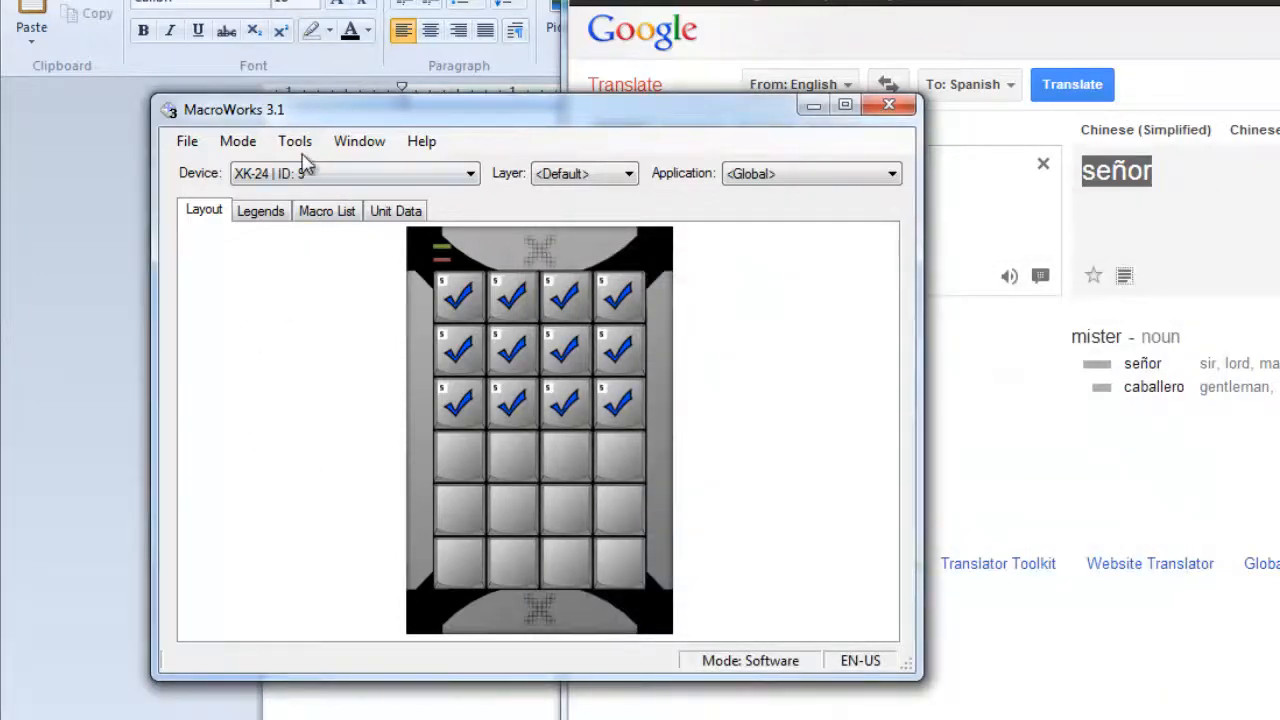
Bring up the MacroWorks Tools menu.
click(294, 140)
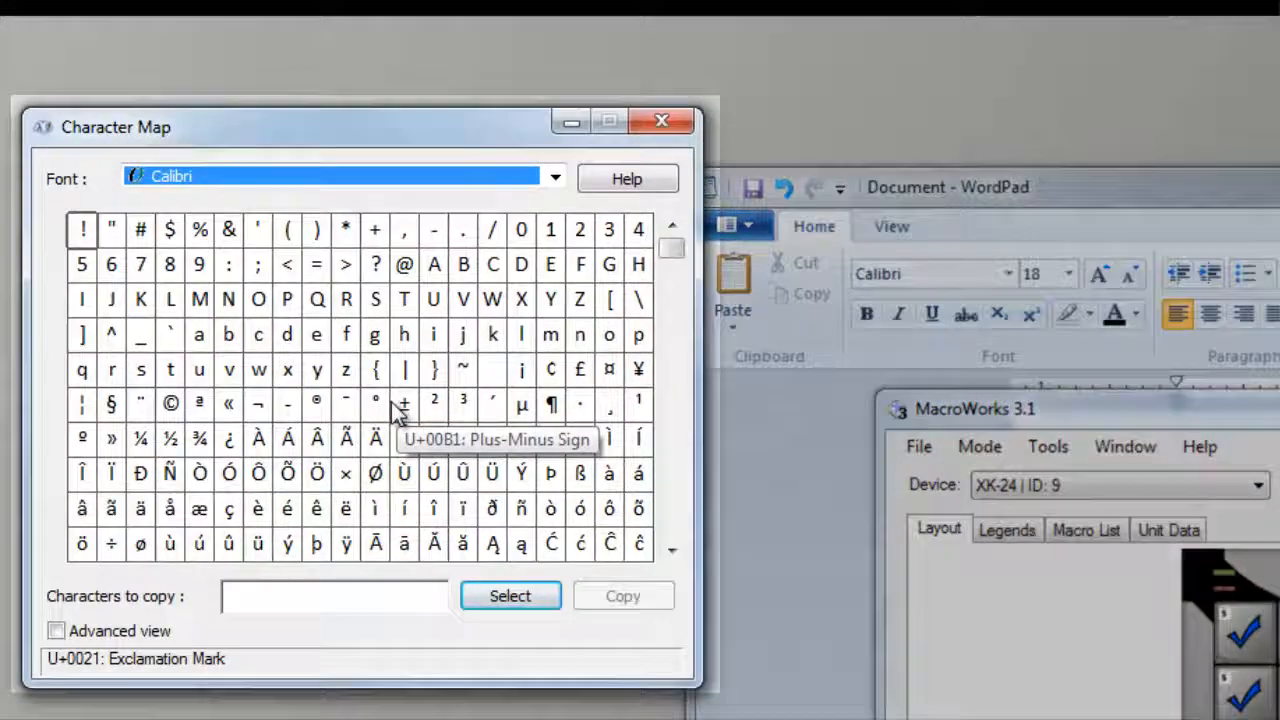
mouse_move(383, 412)
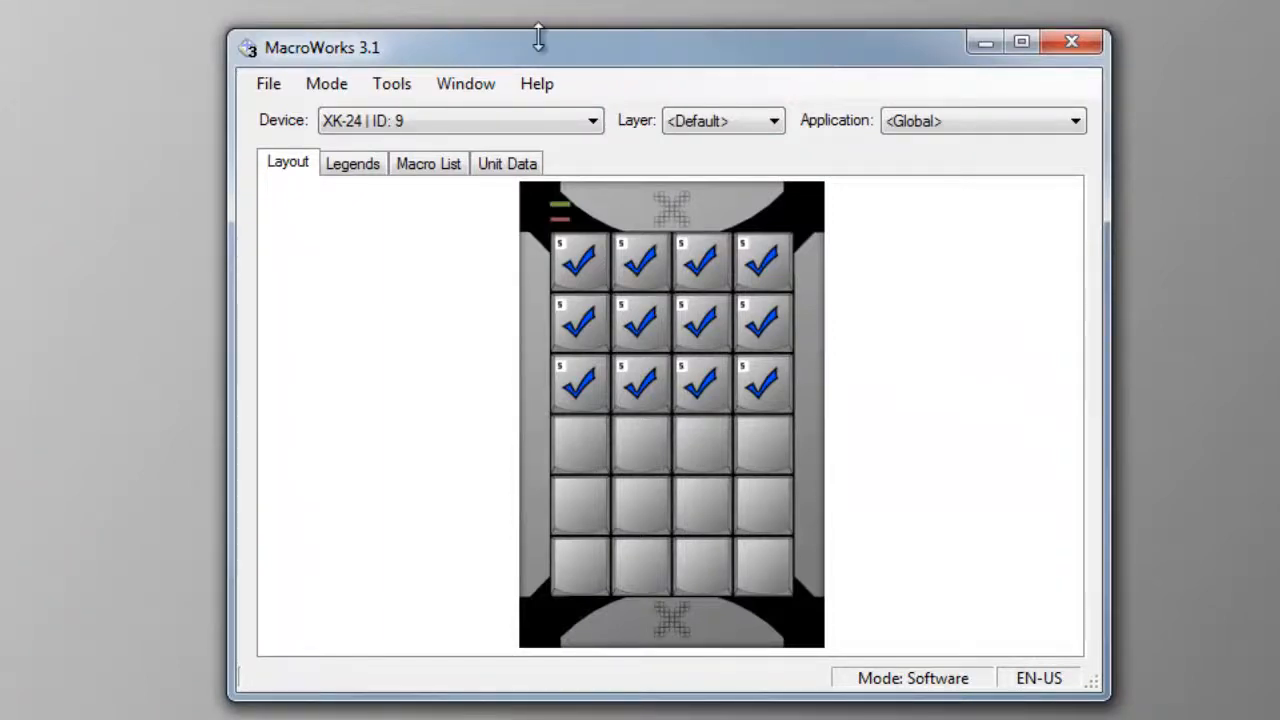
Launch Character Map from Tools and copy the degree sign (°).
click(326, 83)
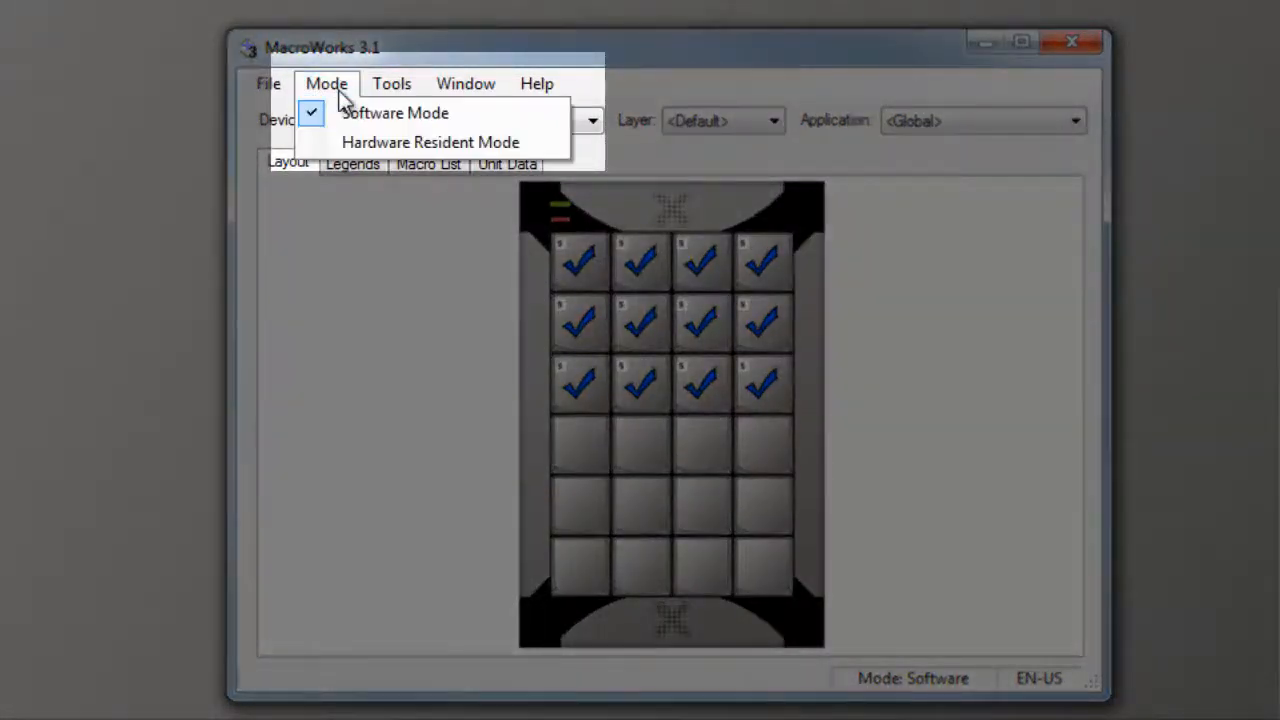
click(380, 120)
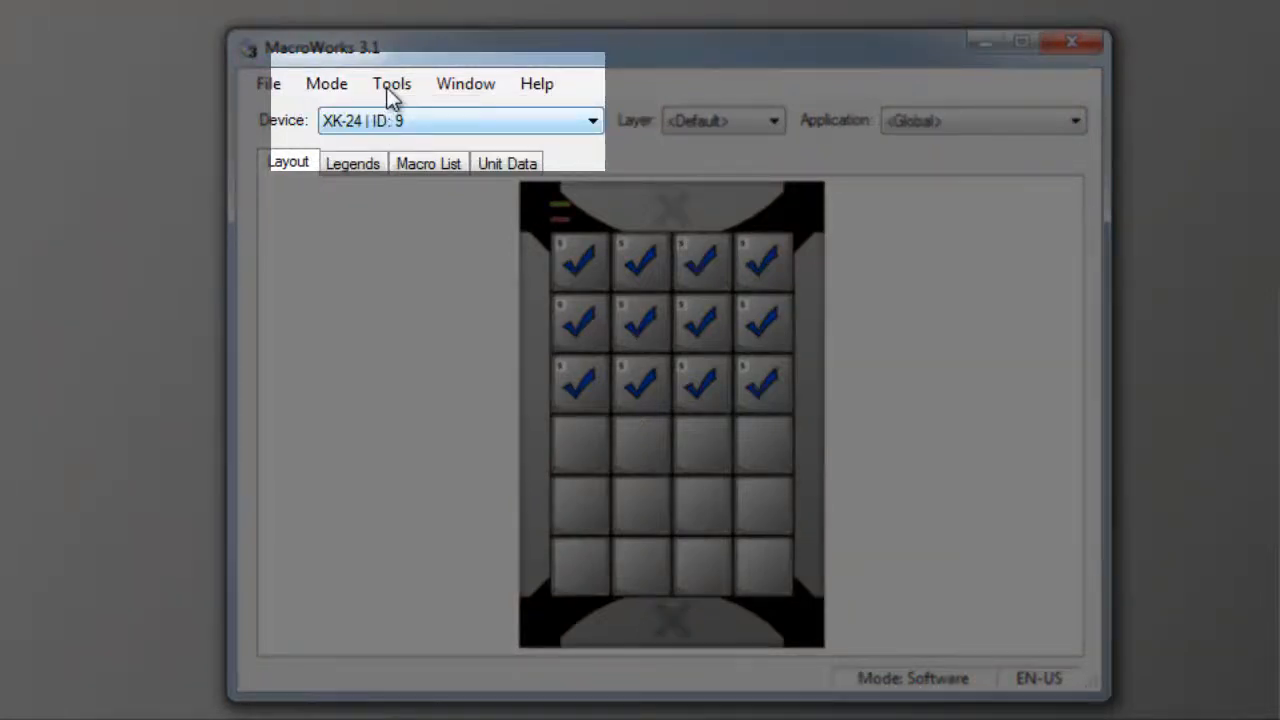
click(391, 83)
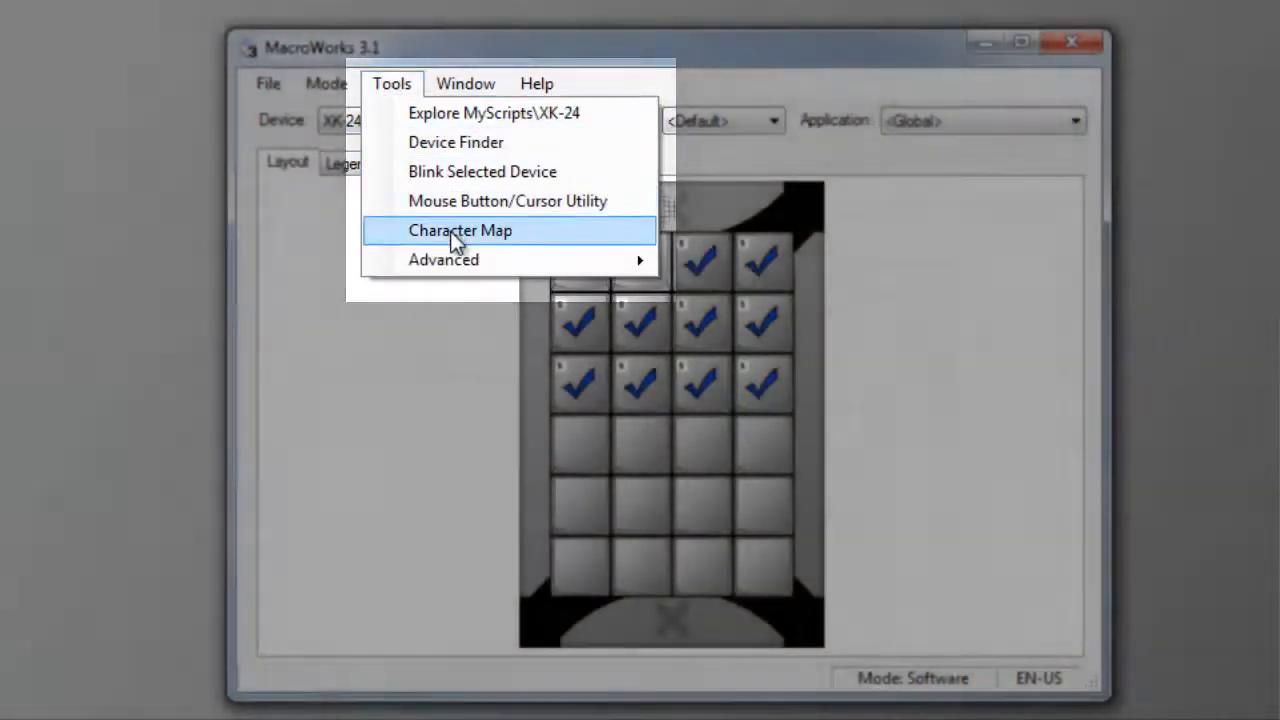
click(460, 230)
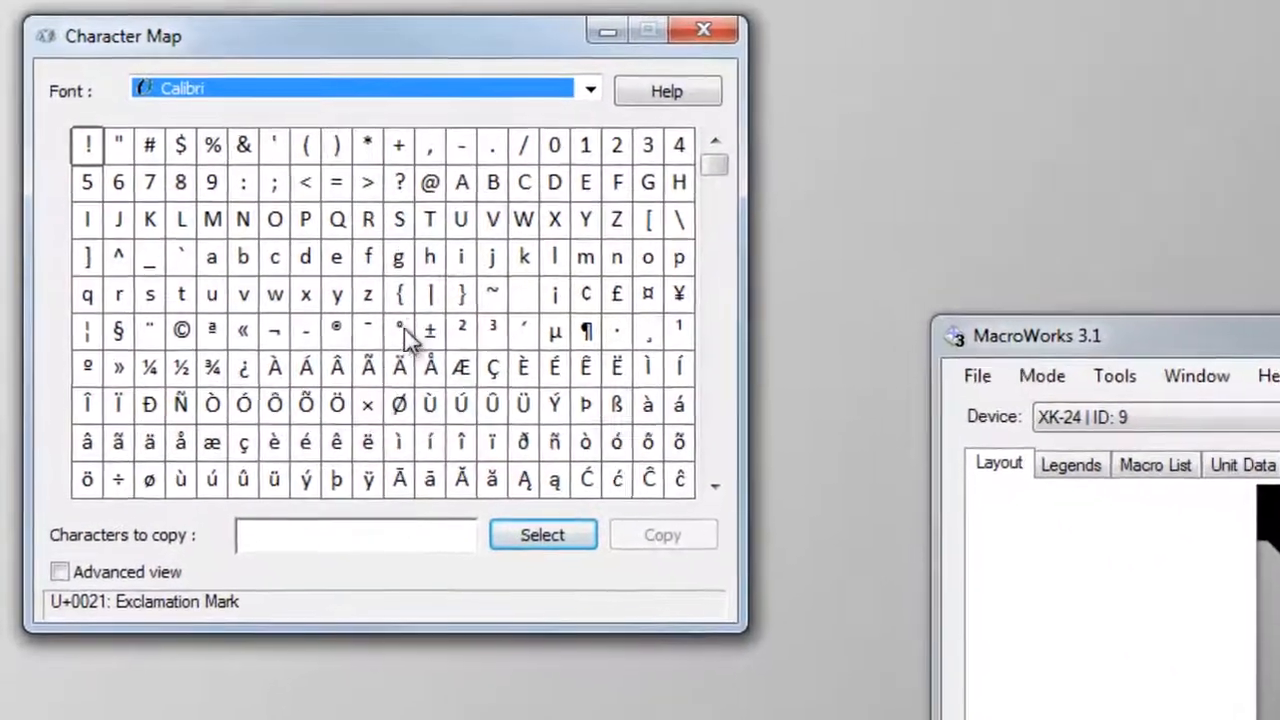
click(399, 330)
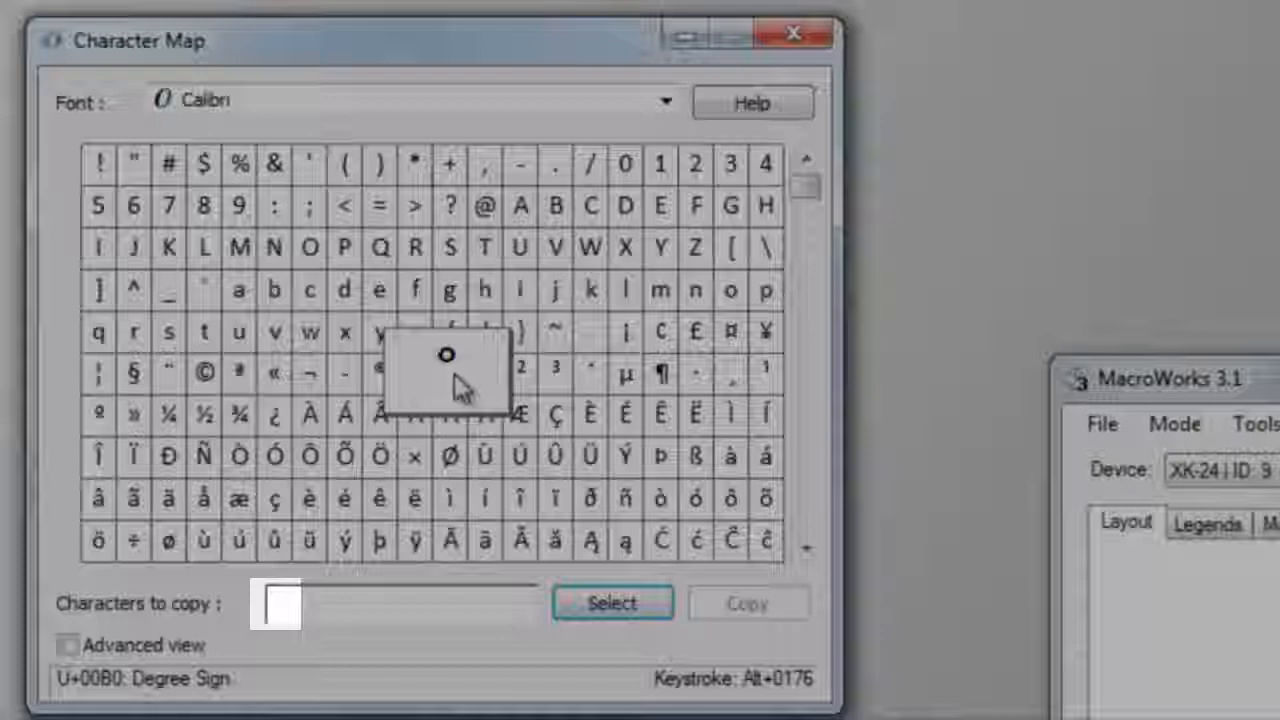
click(610, 602)
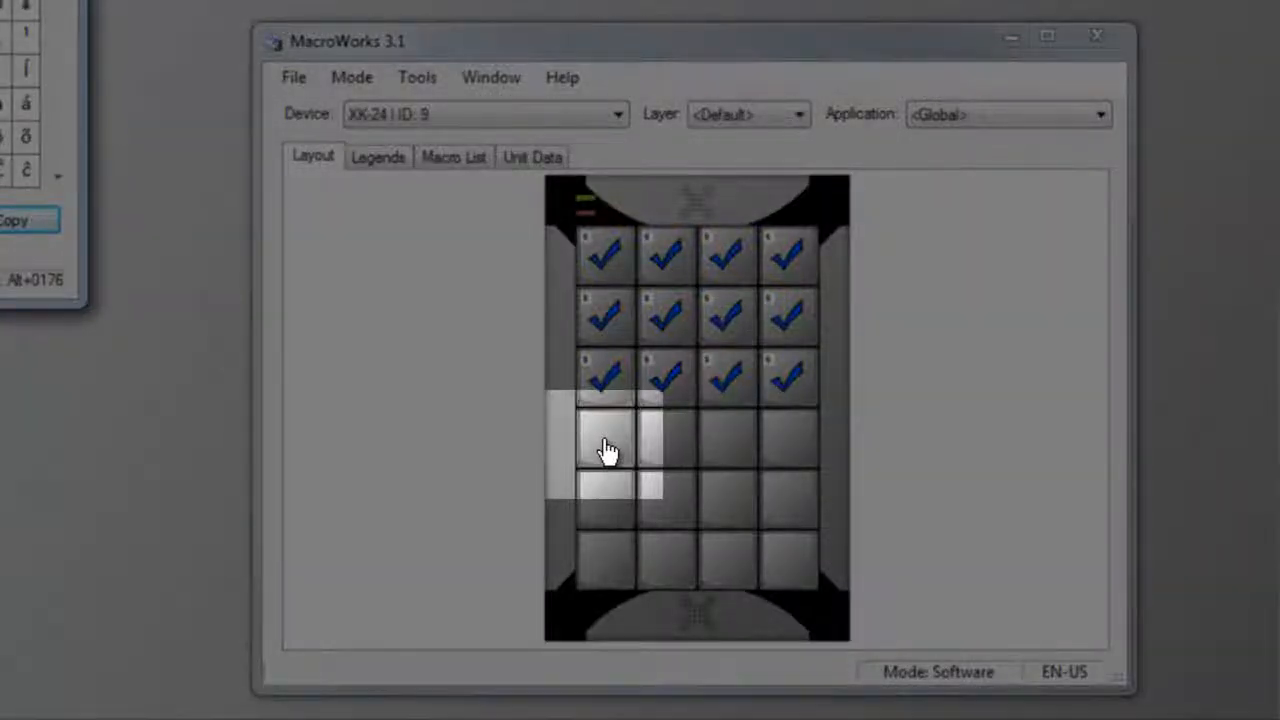
Paste the degree sign into Button 004's text macro and save it.
double_click(605, 450)
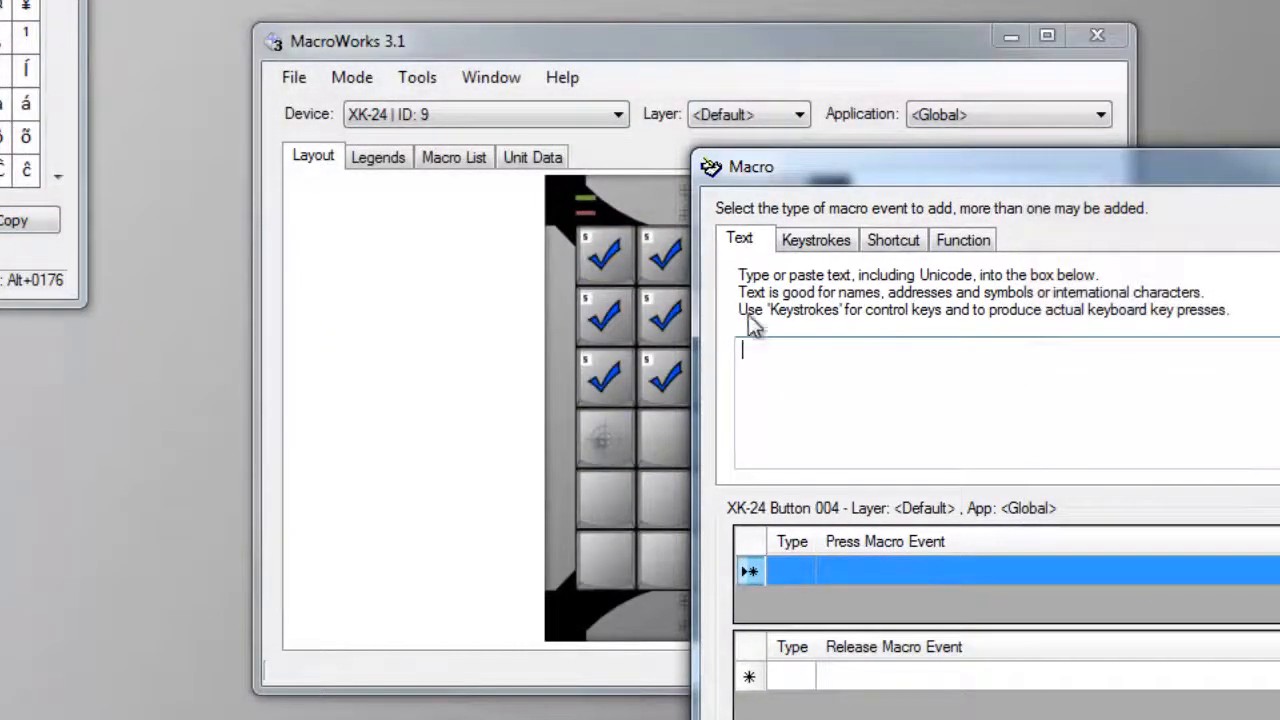
mouse_move(752, 356)
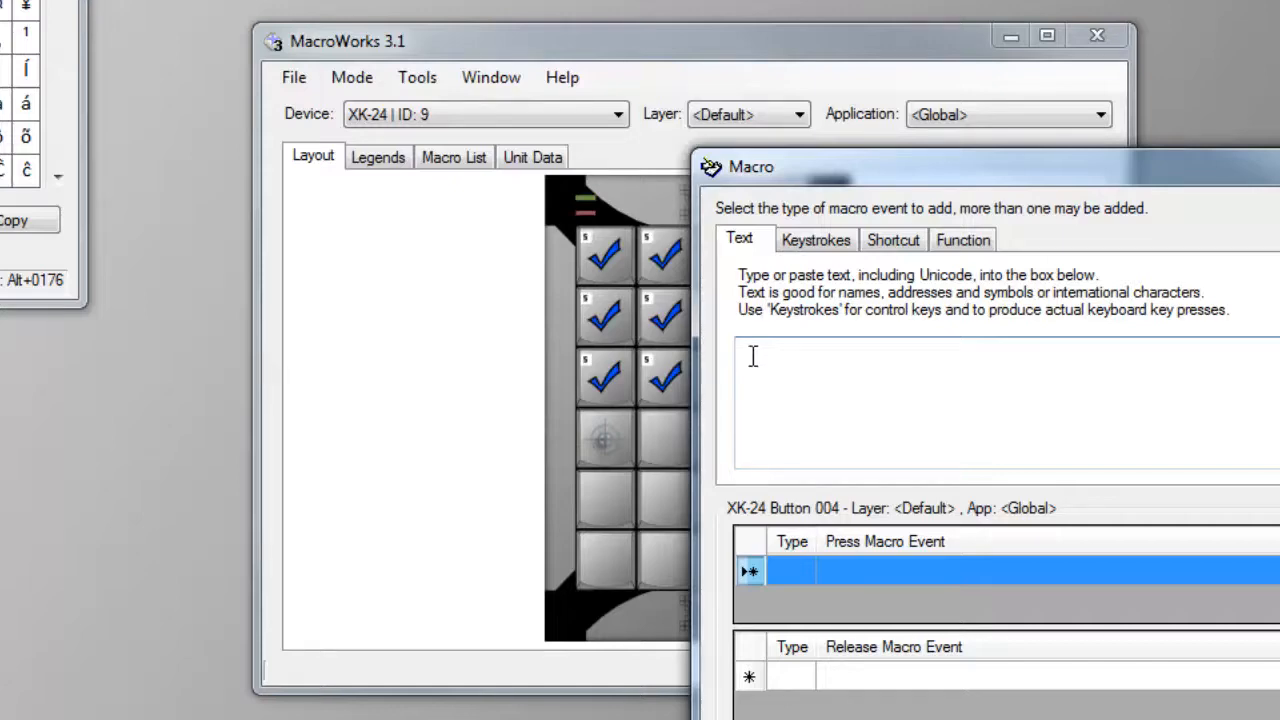
key(ctrl+v)
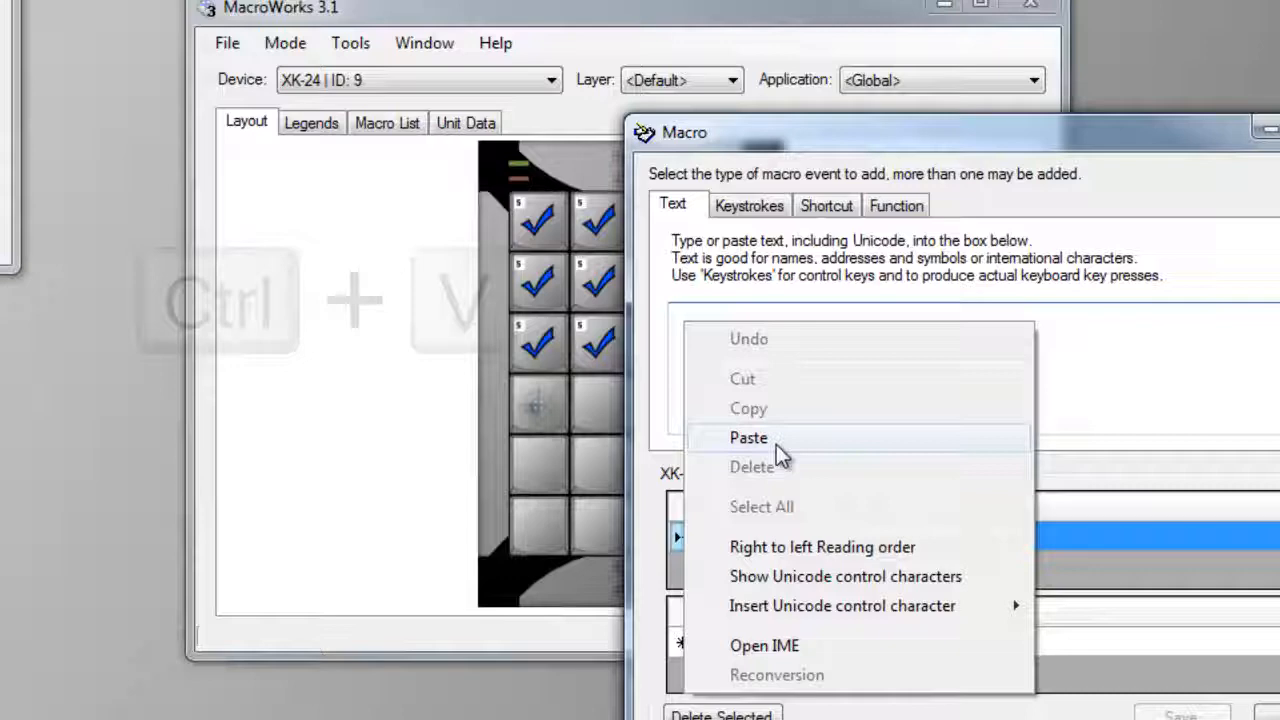
click(747, 438)
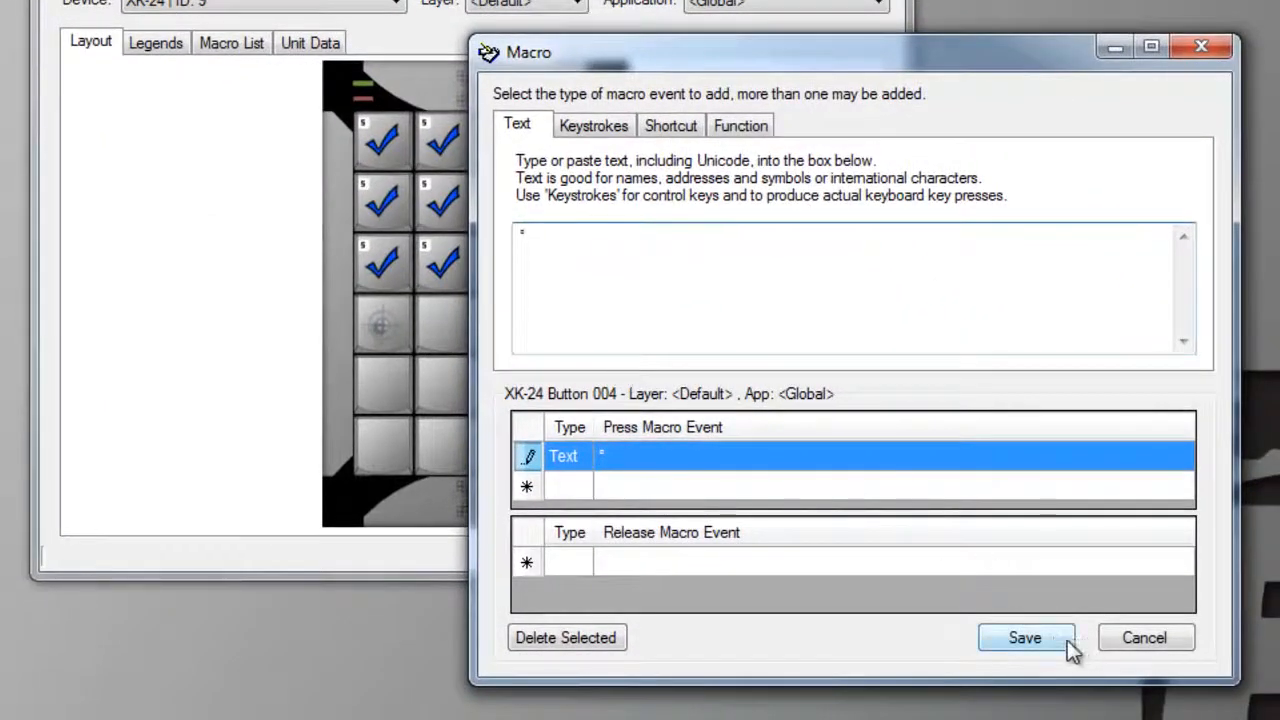
click(1024, 638)
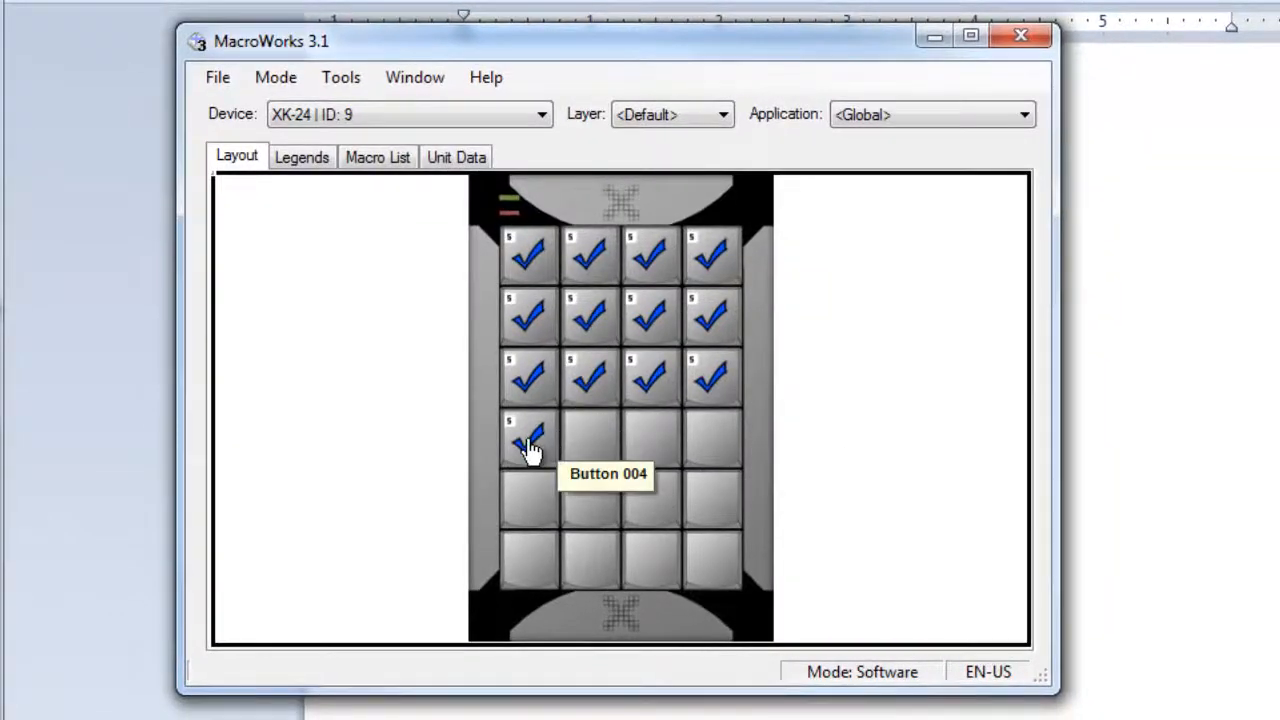
Enter 45° in Button 004's macro and copy it to the next blank key.
double_click(527, 440)
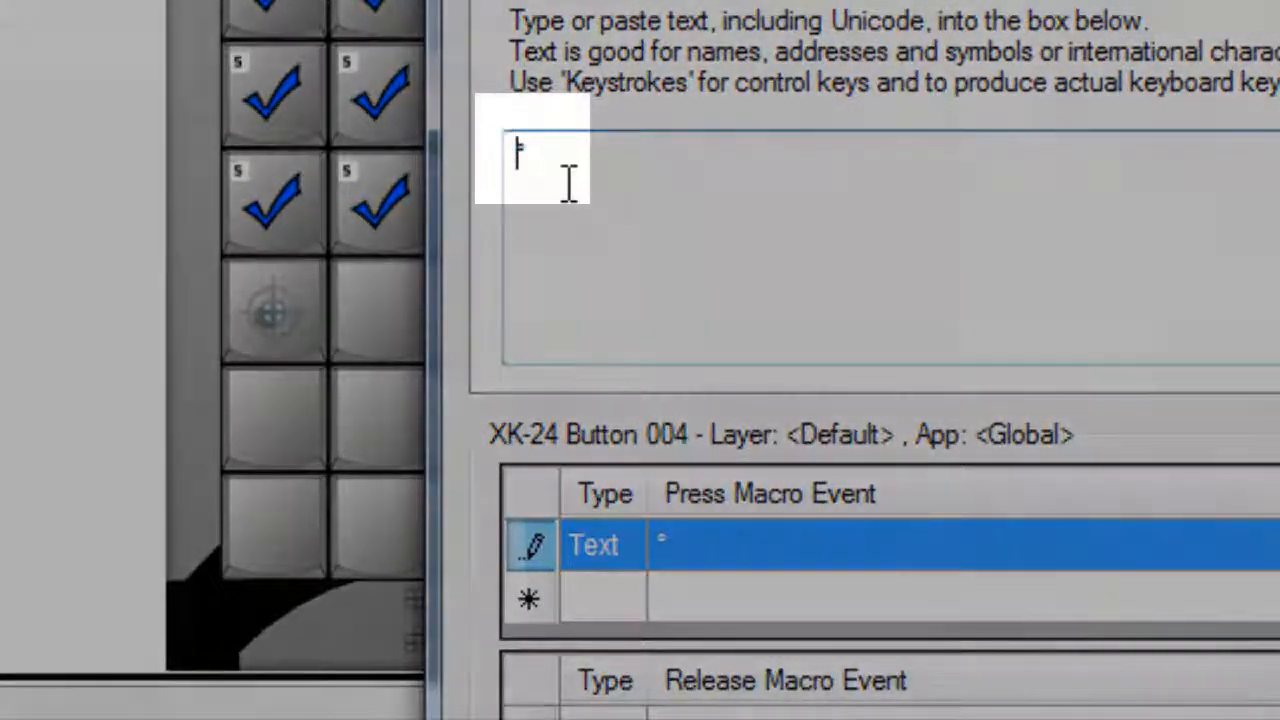
text(45°)
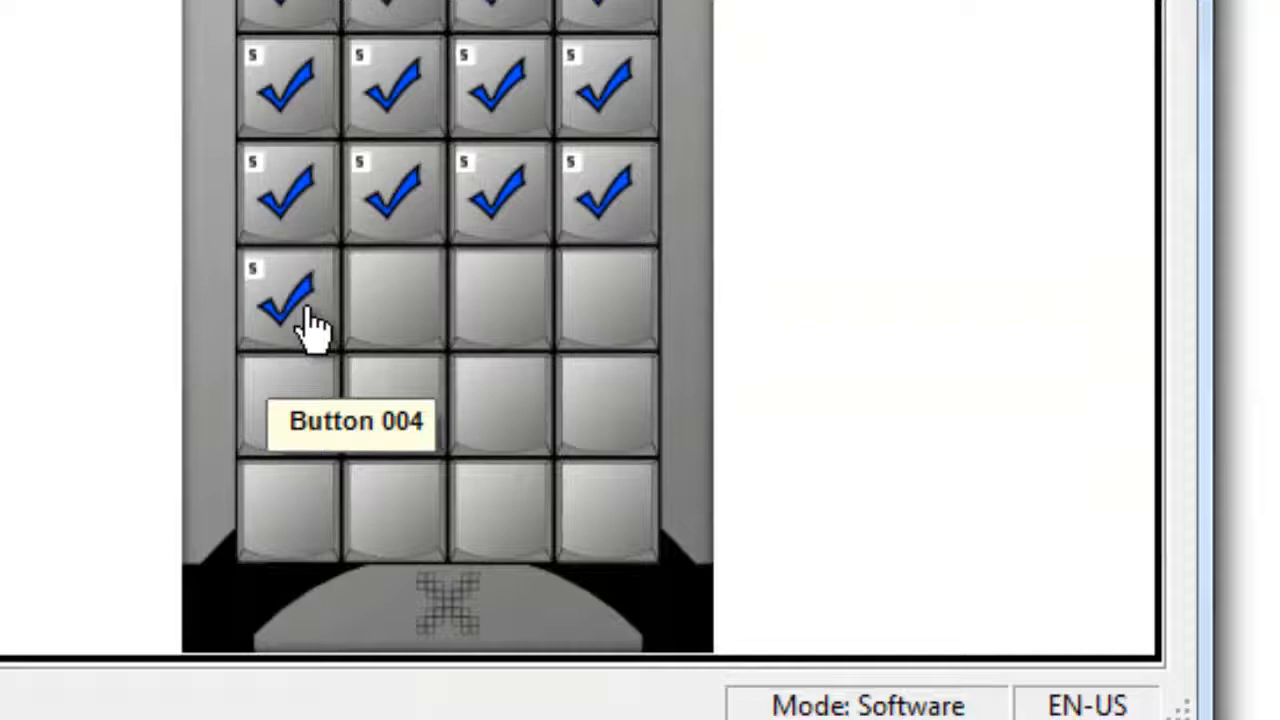
right_click(290, 300)
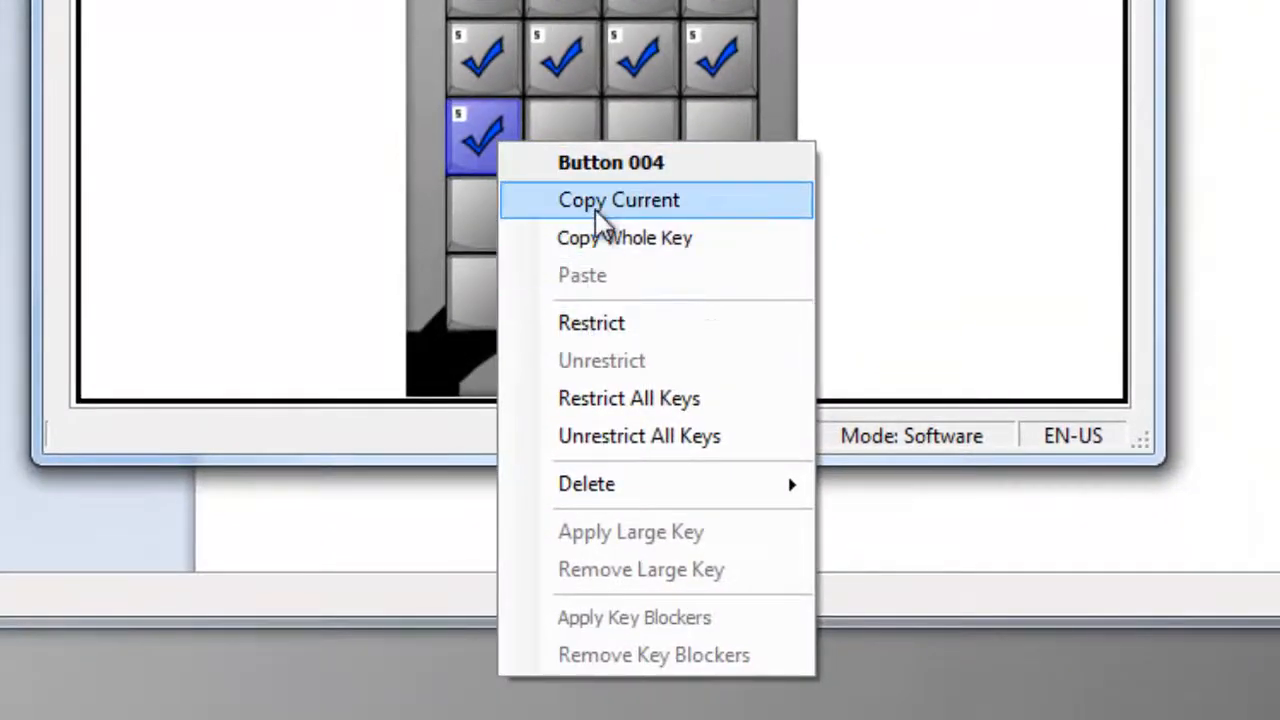
click(618, 200)
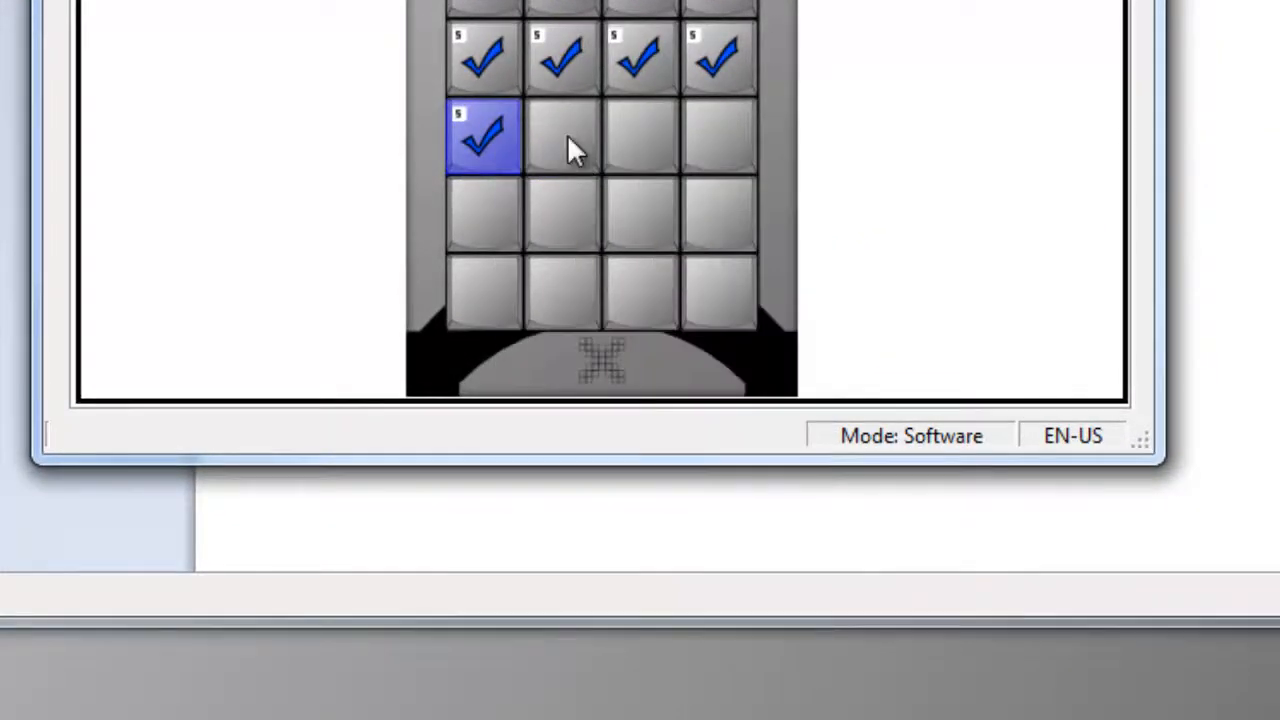
click(560, 140)
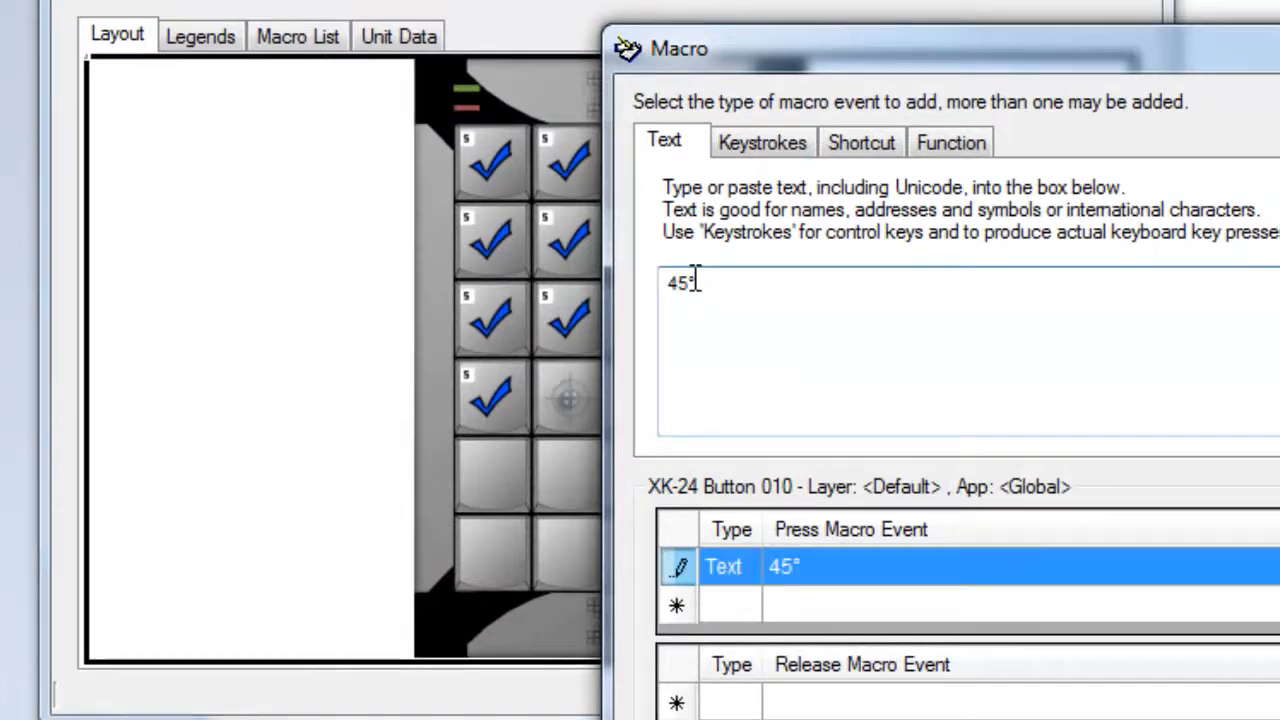
Replace the copied 45° macro text with 90° and 180°.
double_click(678, 283)
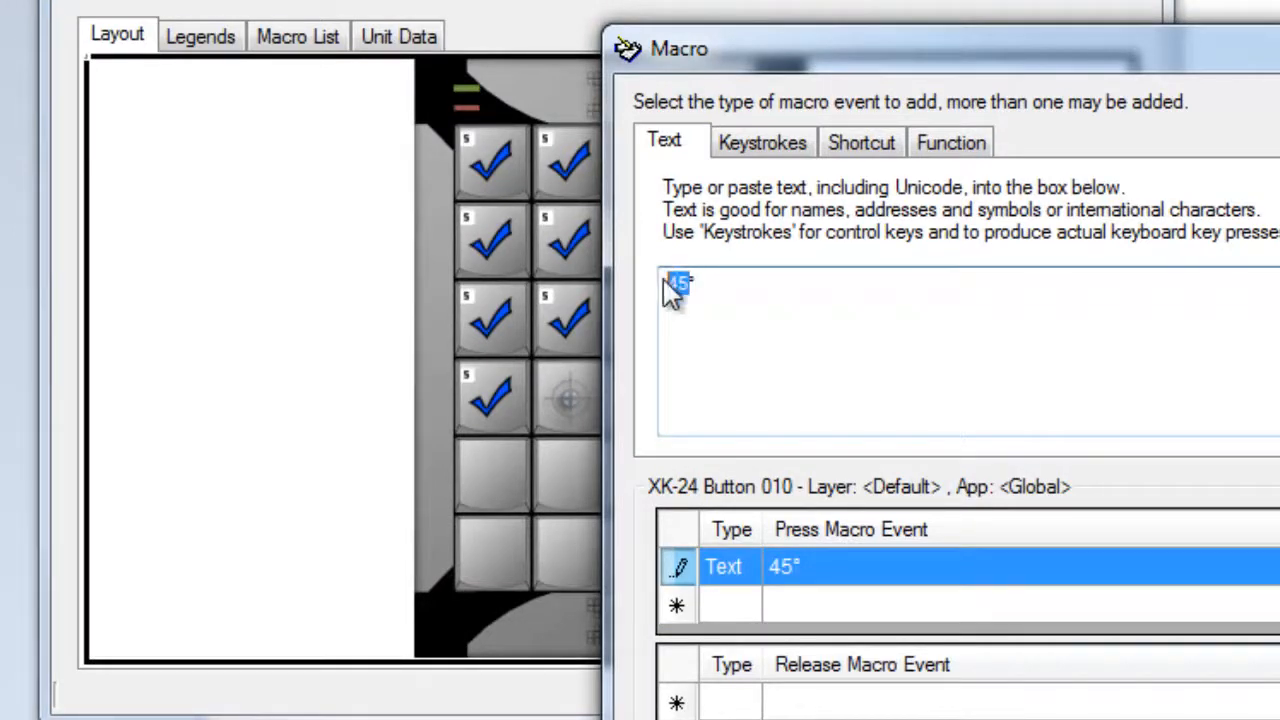
text(90°)
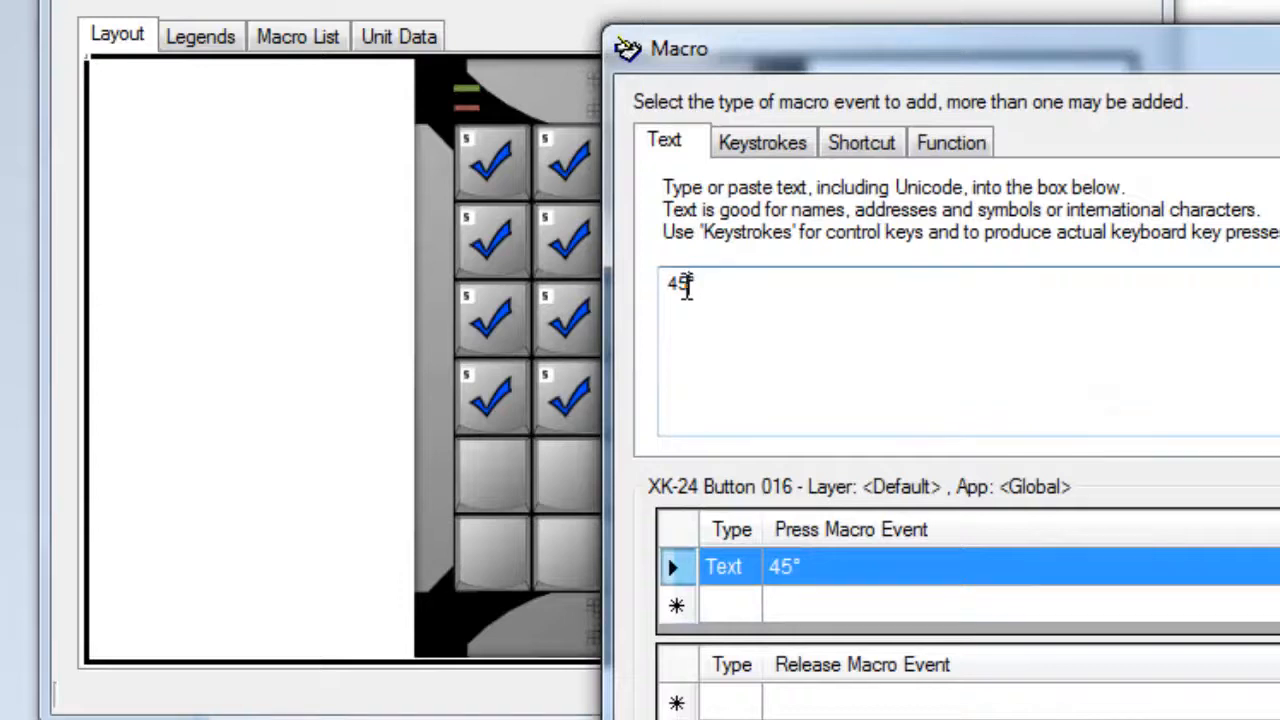
text(180°)
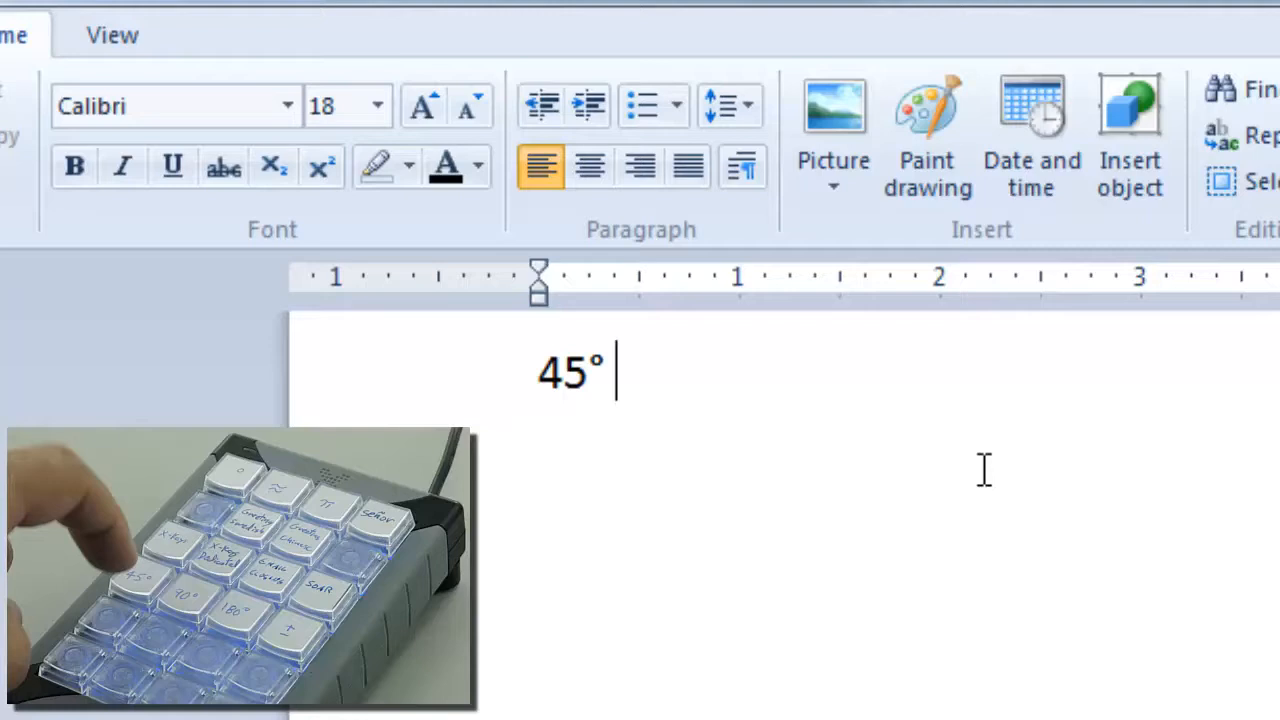
Type the angles 90° and 180° into the WordPad document.
text(90° 180°)
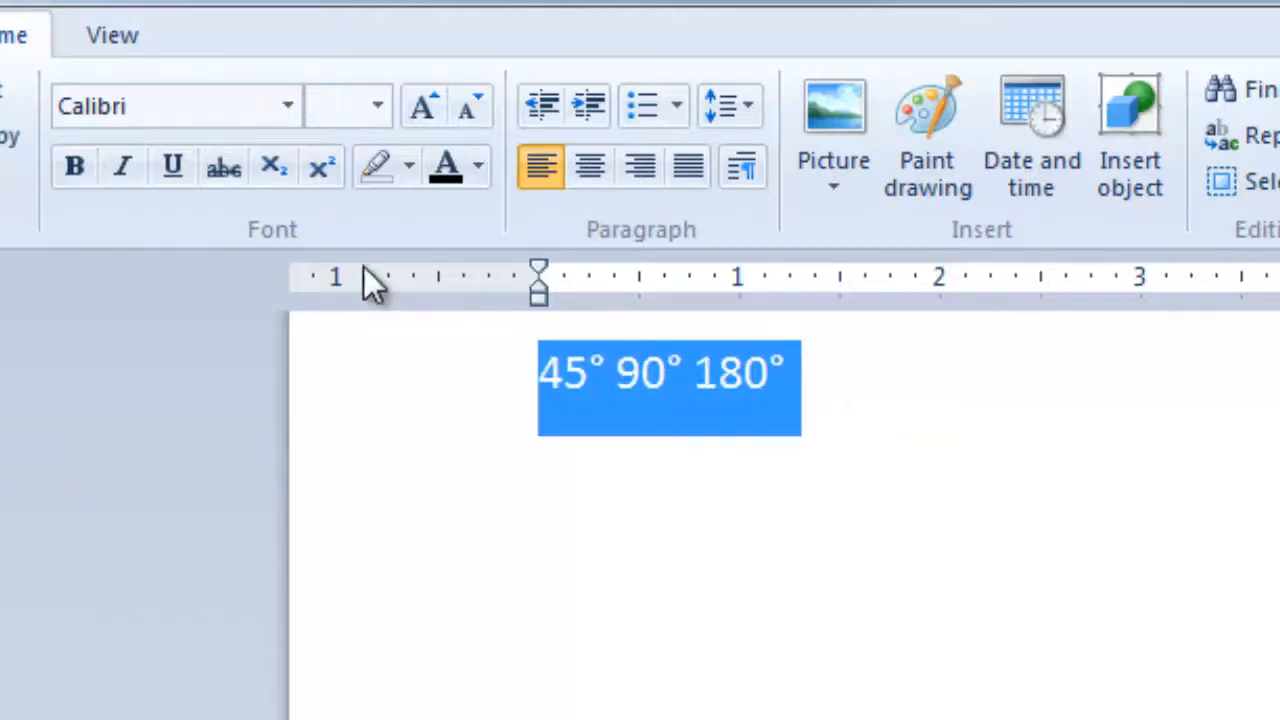
click(288, 105)
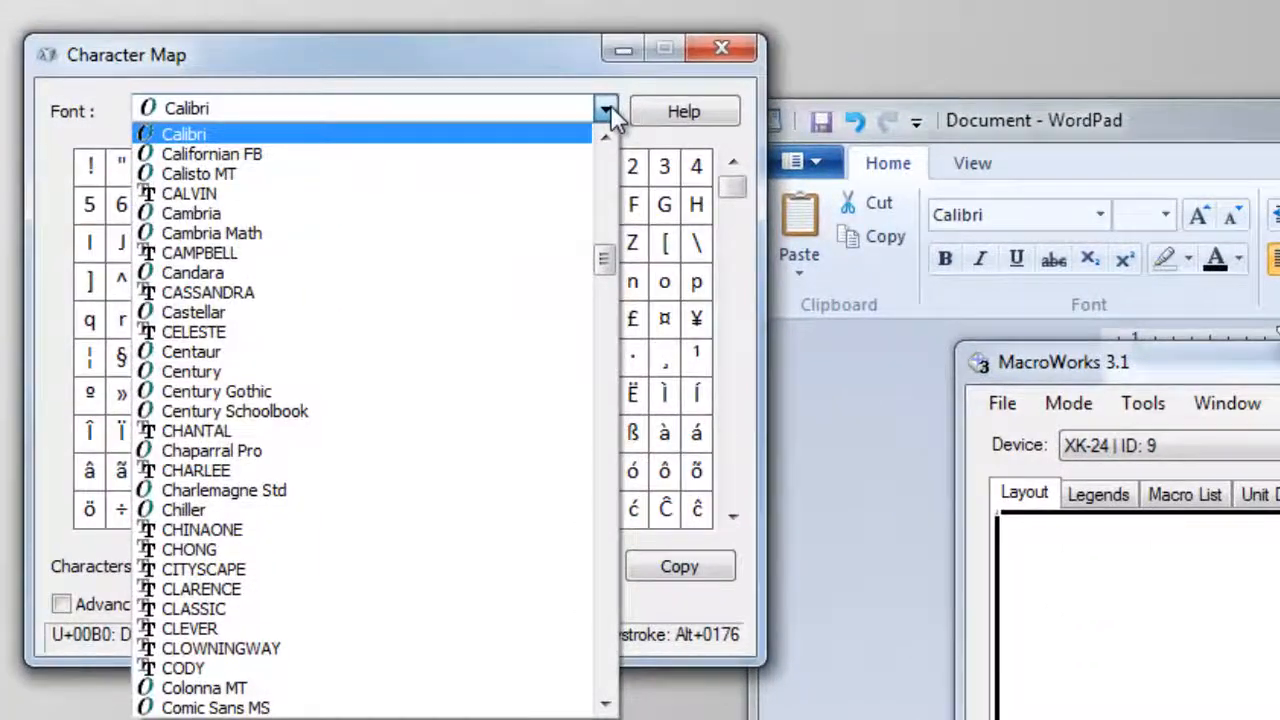
mouse_move(473, 500)
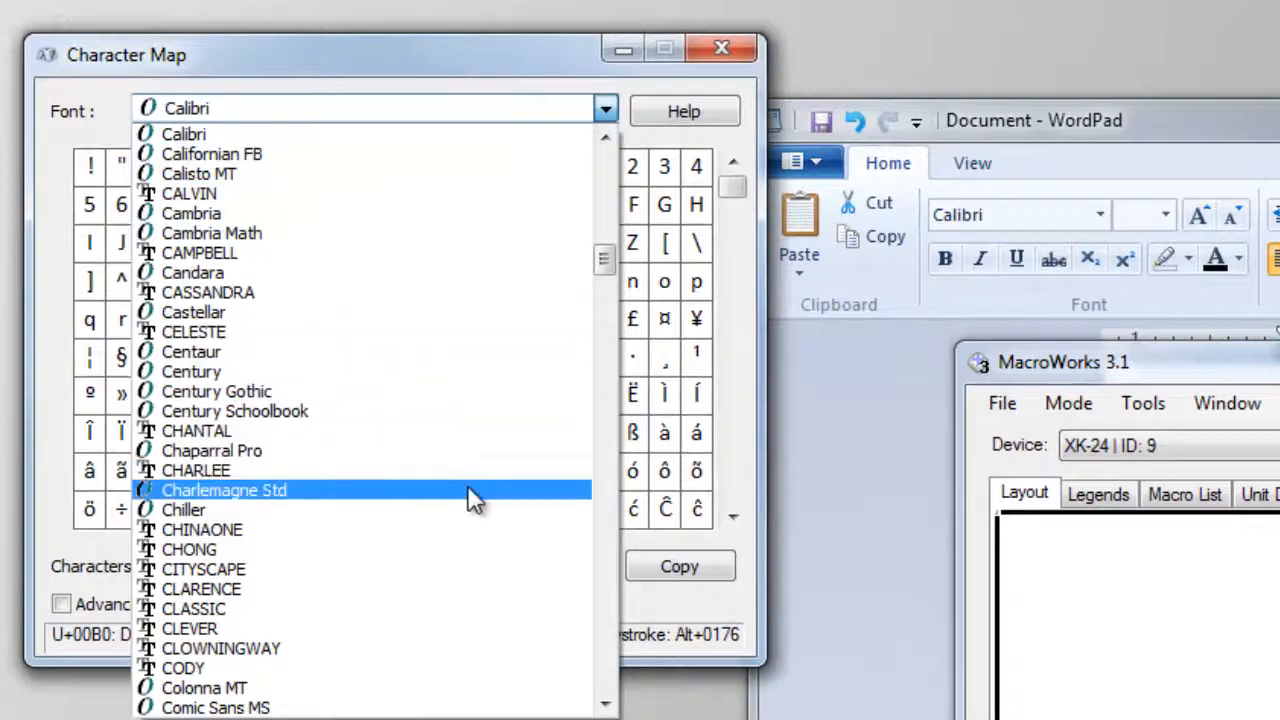
mouse_move(457, 357)
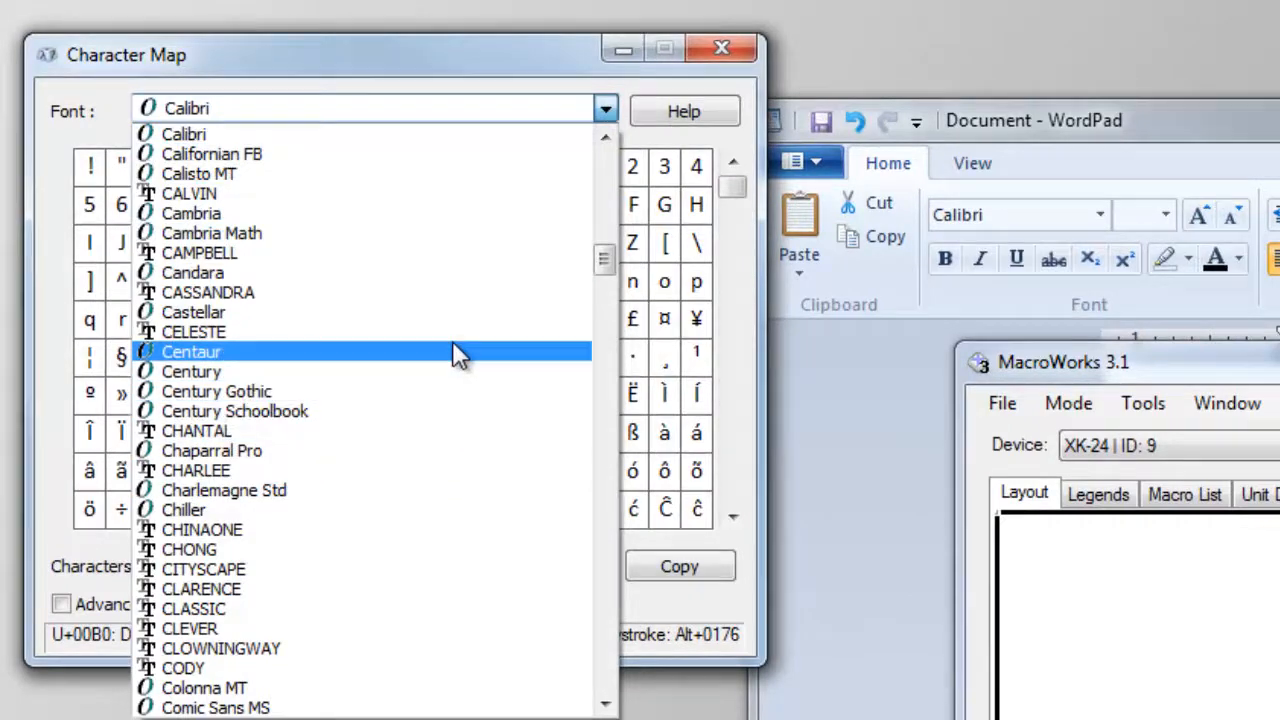
Pick a font from the Character Map Font list.
click(191, 351)
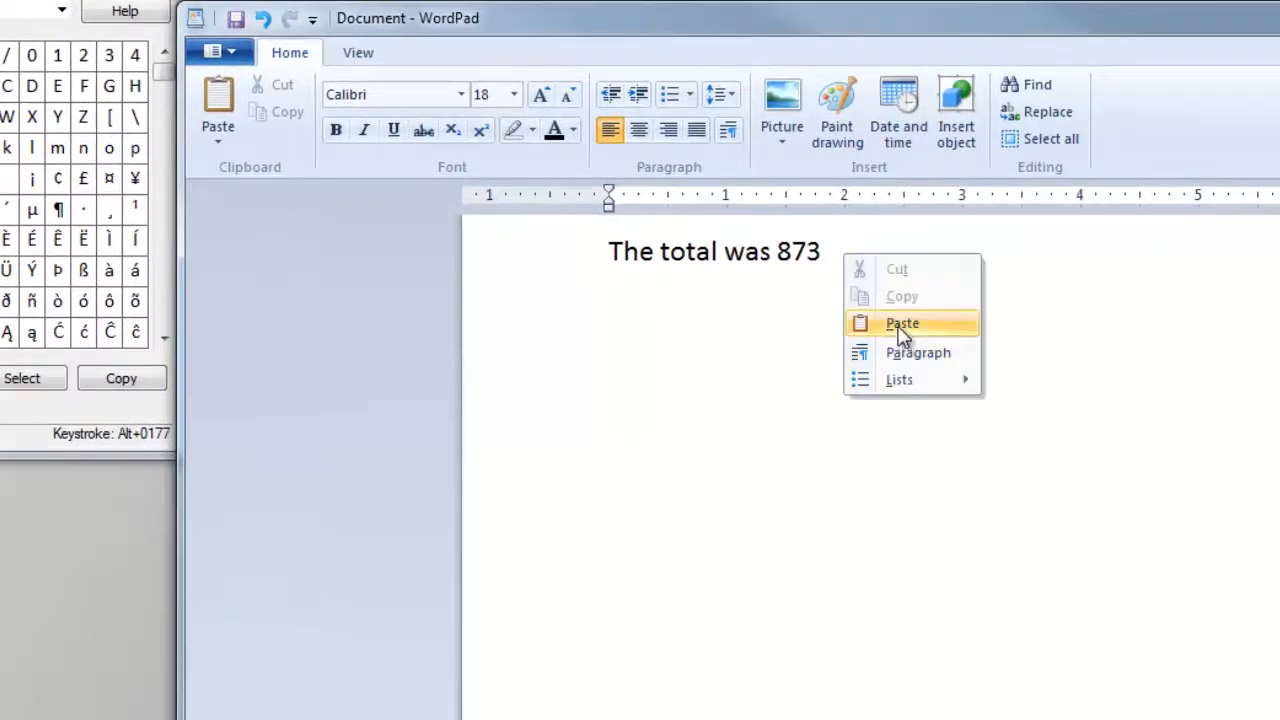
Add '± 3' after 873, enlarge it to match the line, and copy the ±.
click(901, 322)
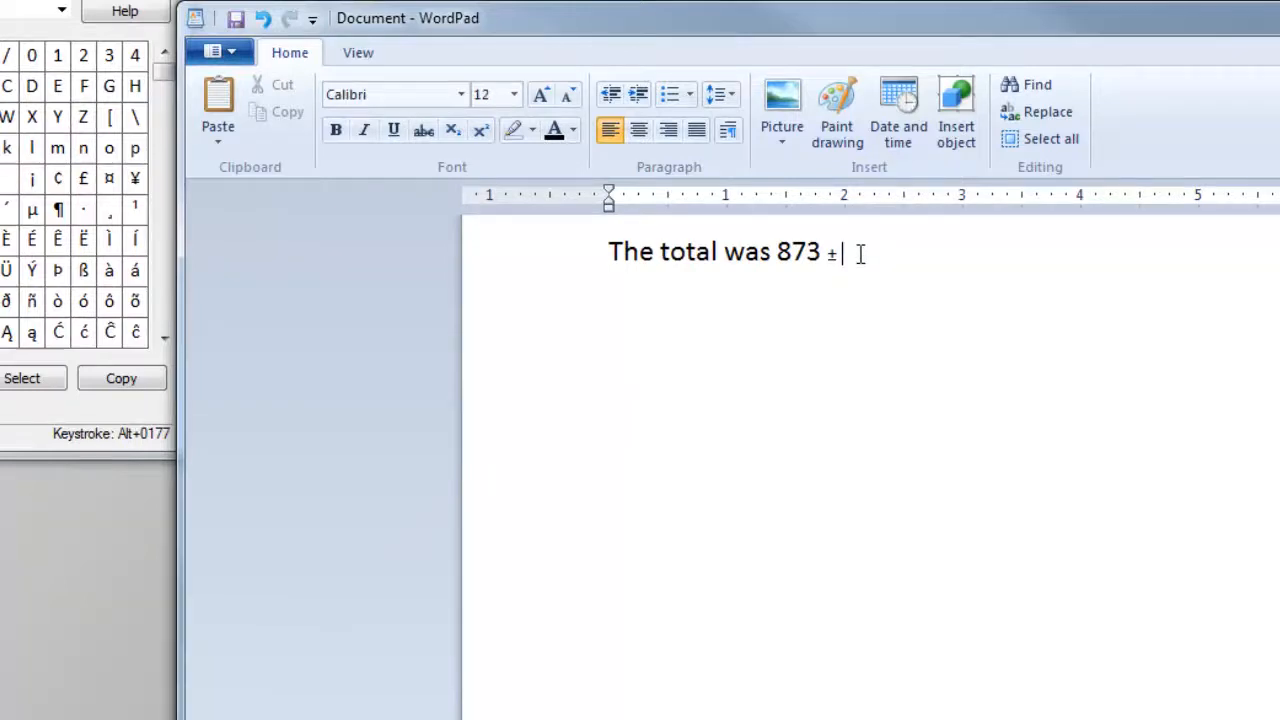
text(3)
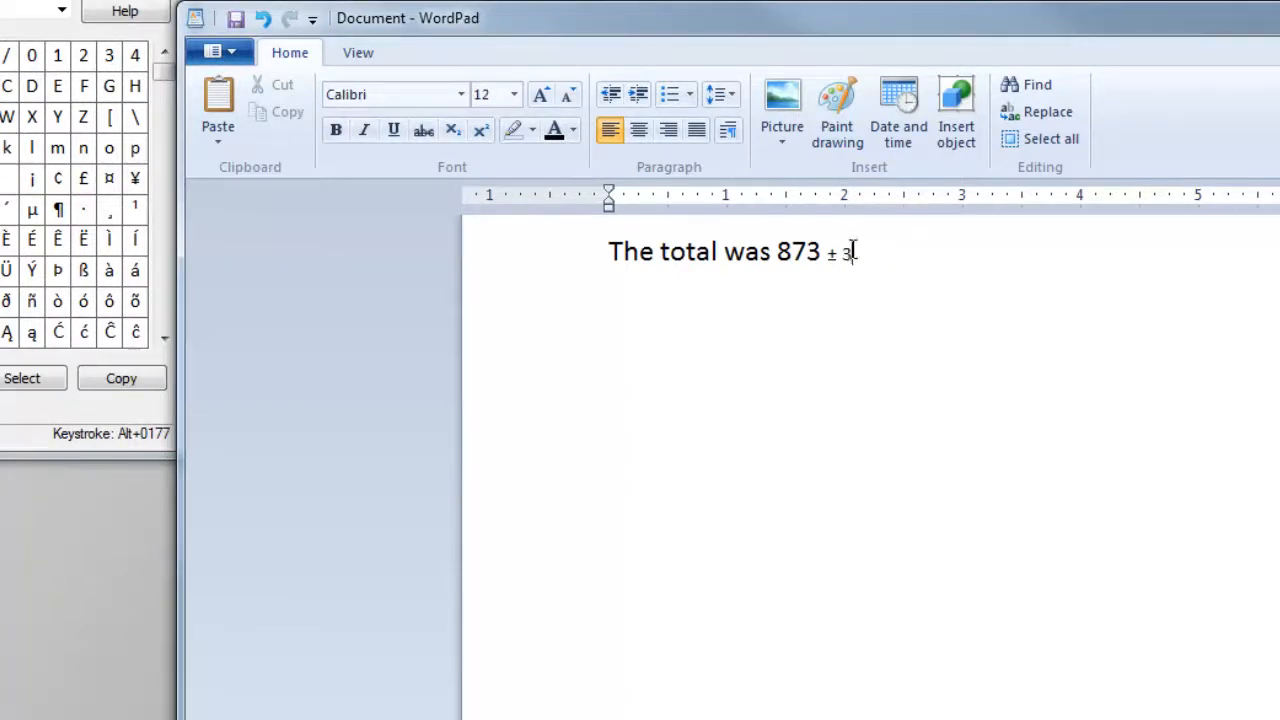
drag(825, 251, 855, 251)
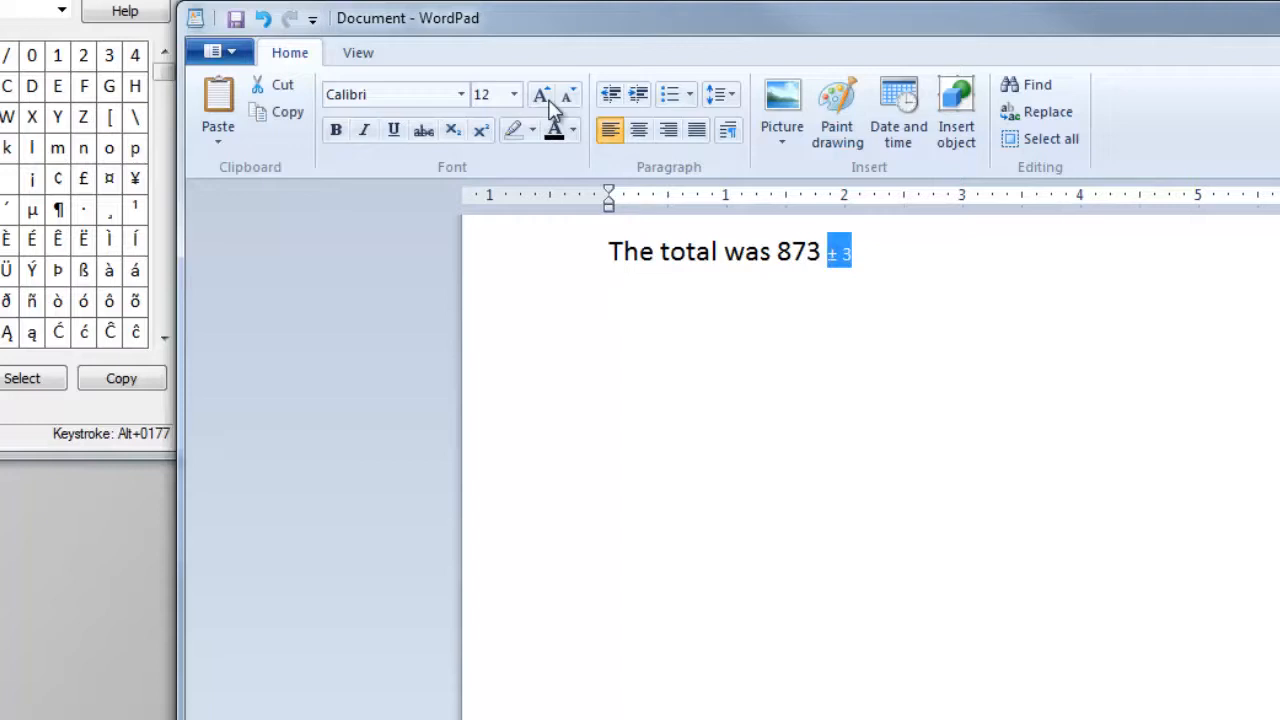
click(541, 92)
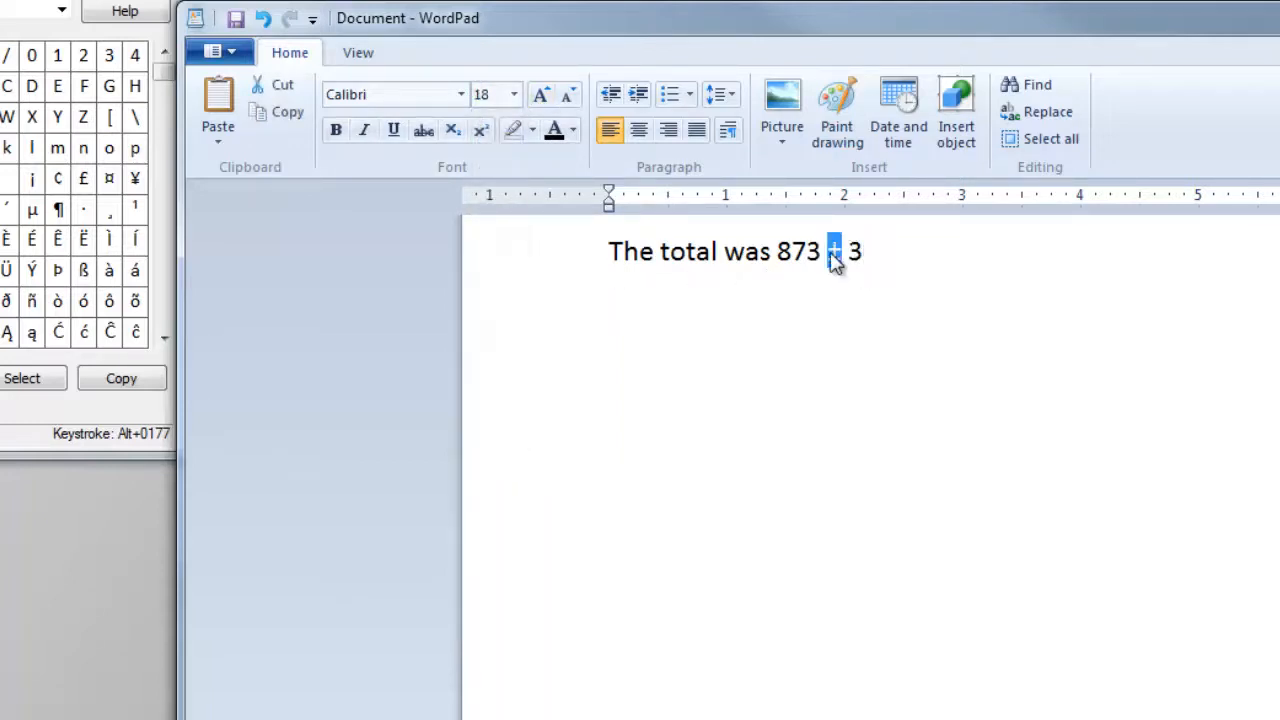
right_click(834, 251)
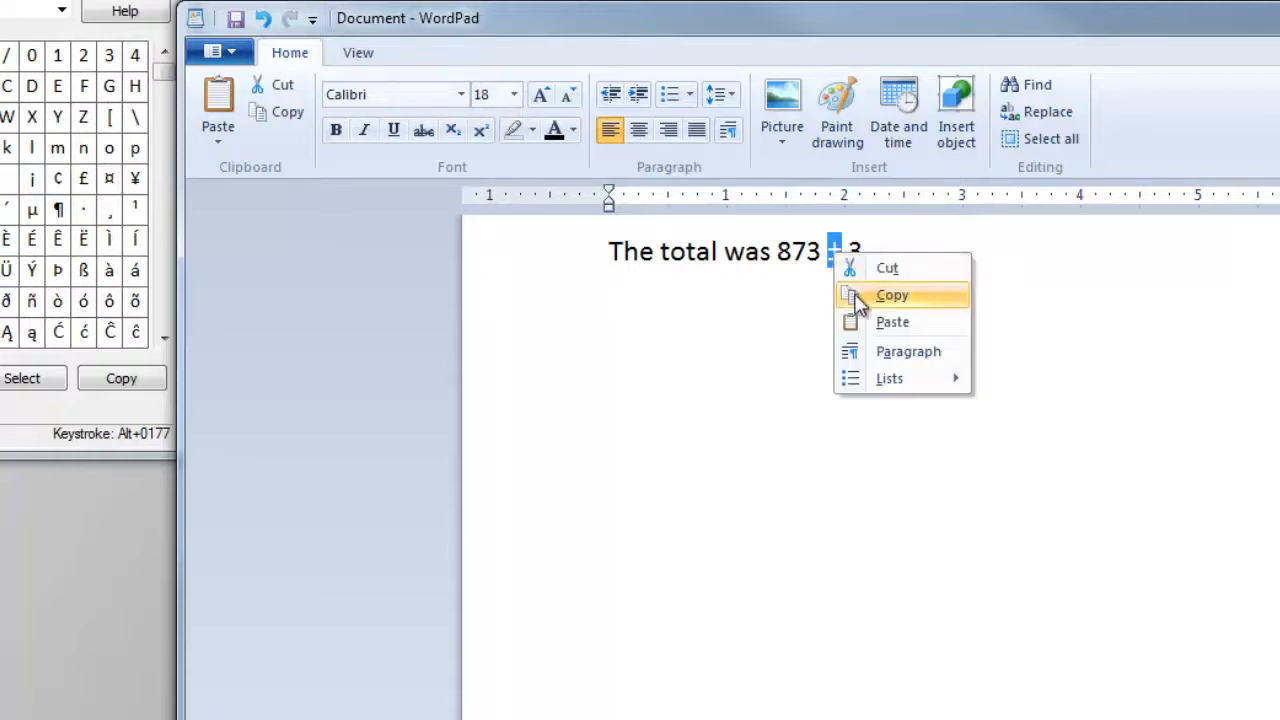
click(892, 294)
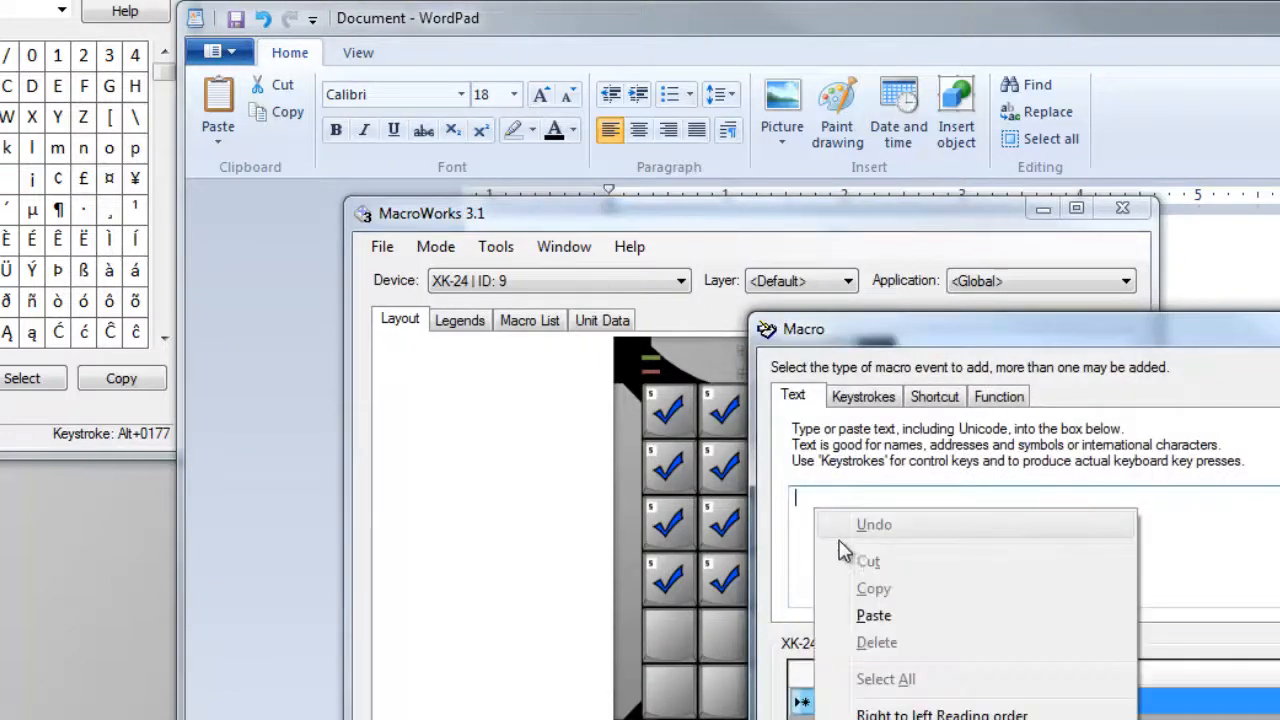
Paste the ± sign into the X-key's macro Text box.
click(873, 615)
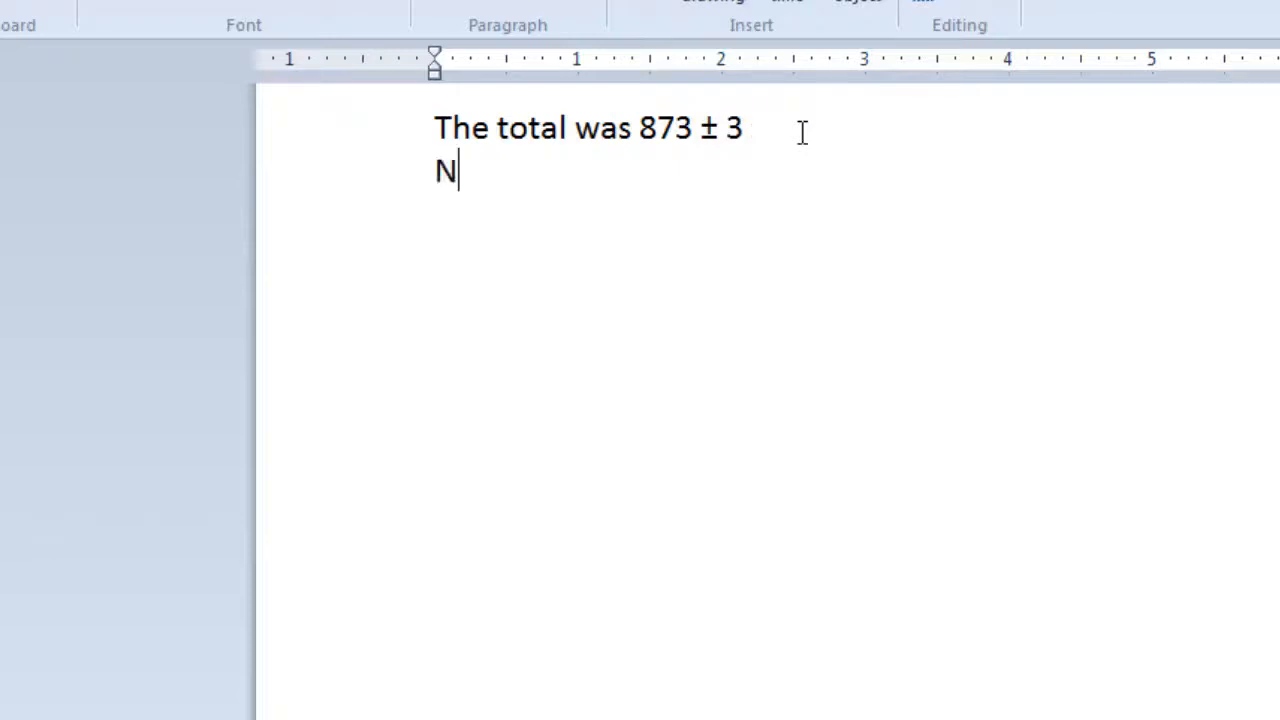
Type 'Next was 345 ± 2', using the ± X-key for the symbol.
text(ext was 345)
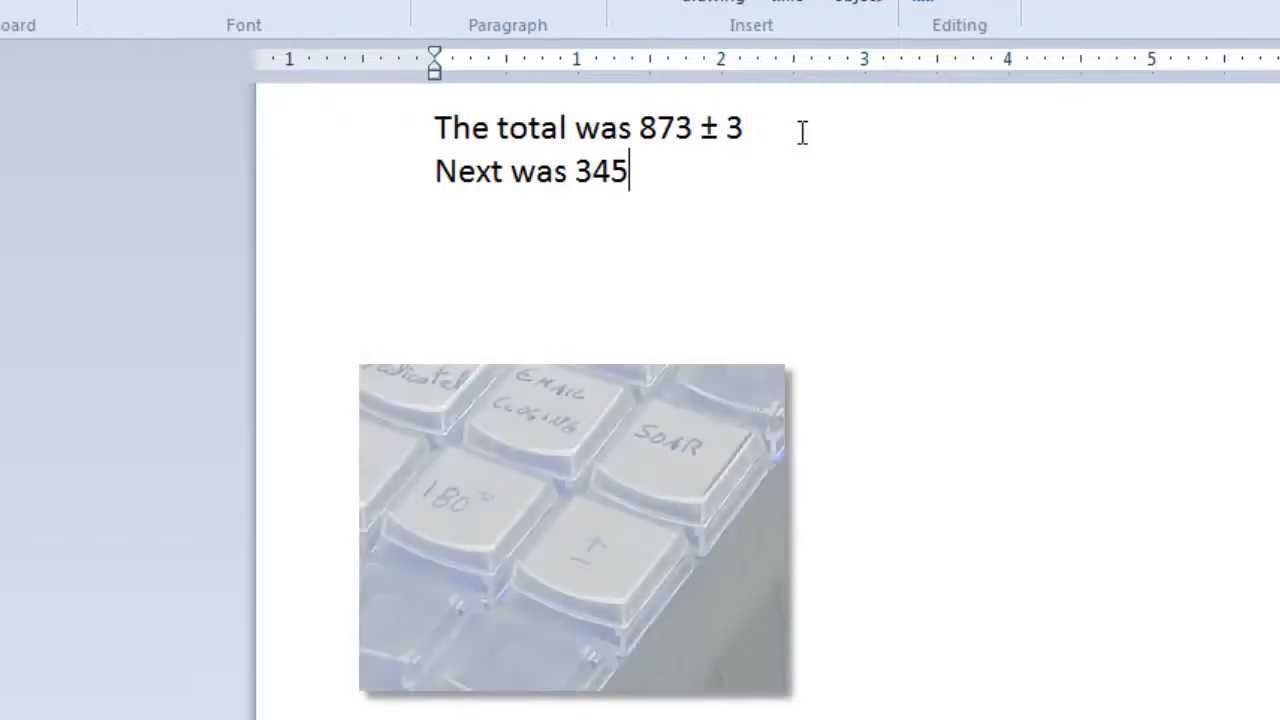
text(±)
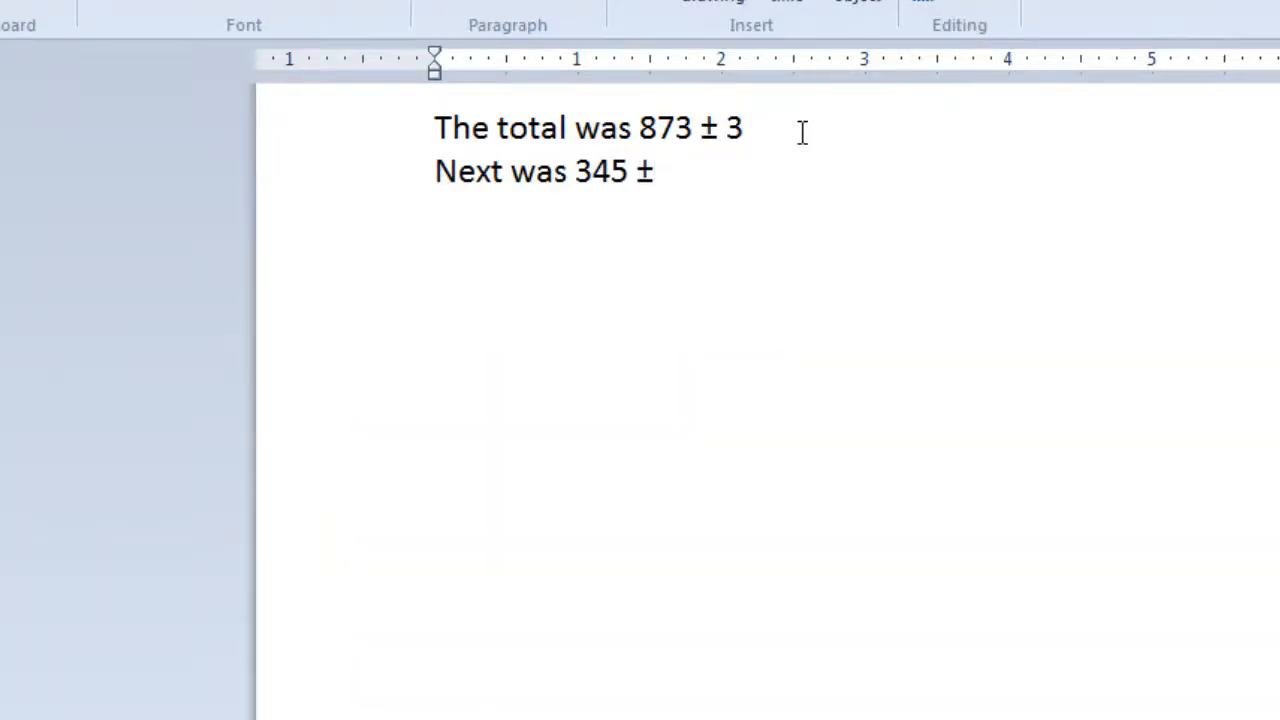
text(2)
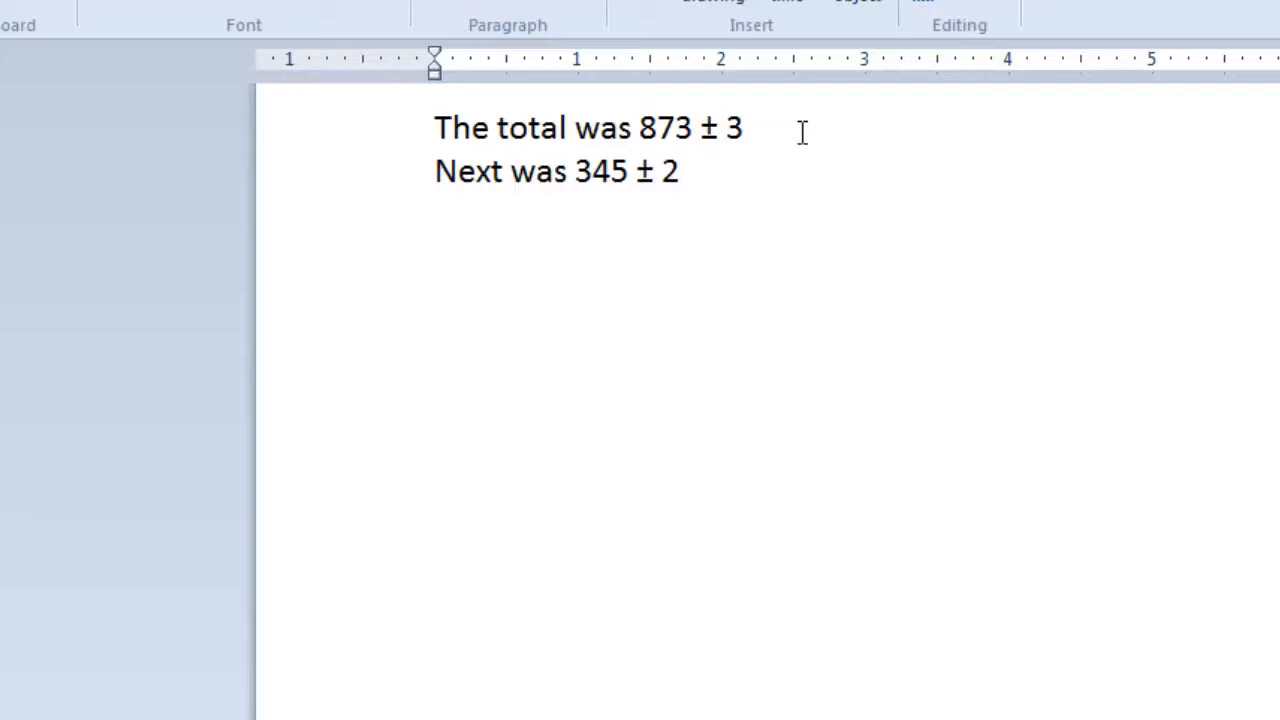